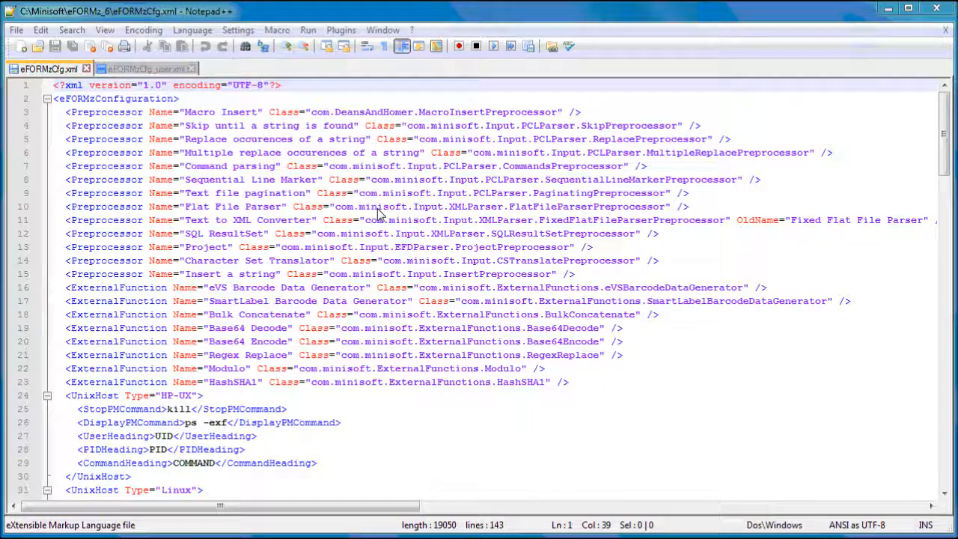
mouse_move(778, 220)
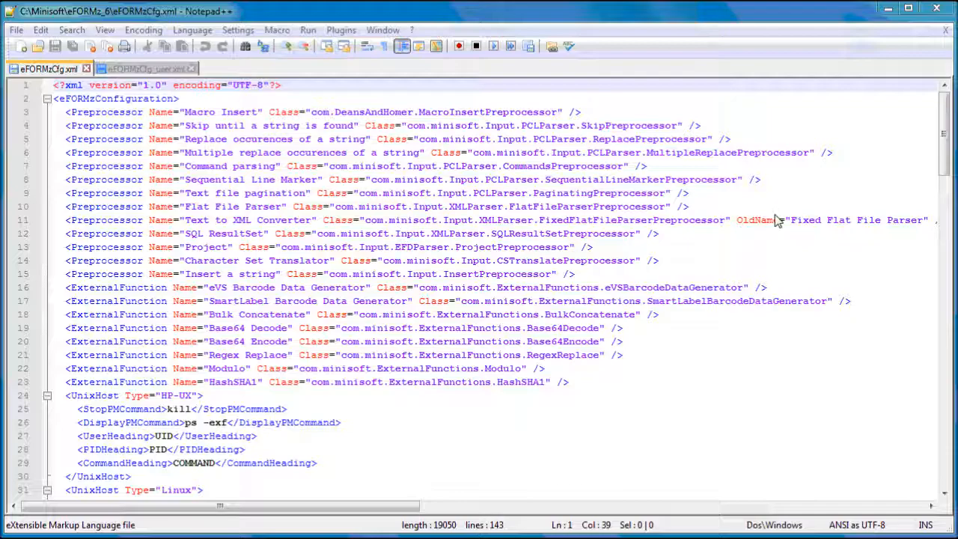
Step: Scroll through eFORMzCfg.xml to the 2.5 x 8 Label PageDimension entry and copy it
scroll(down, 3)
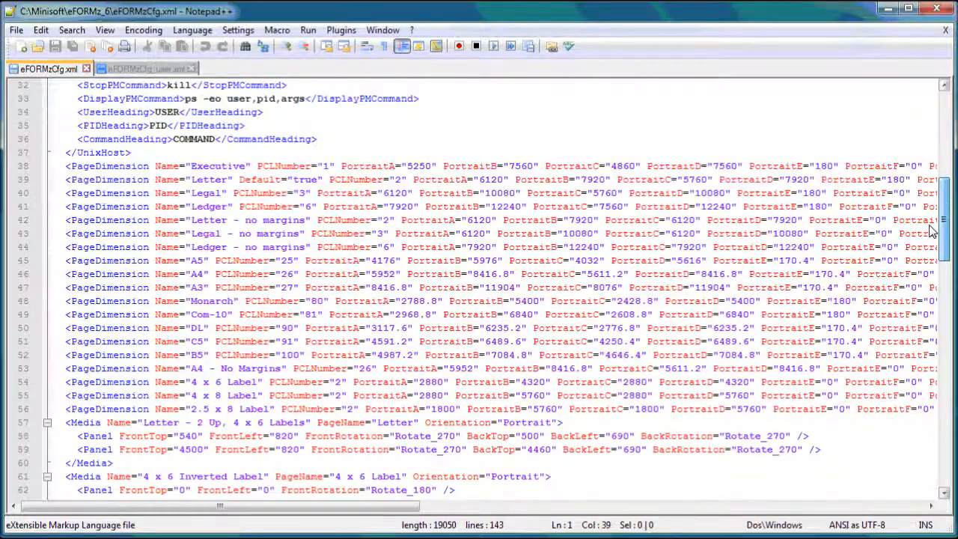
scroll(down, 3)
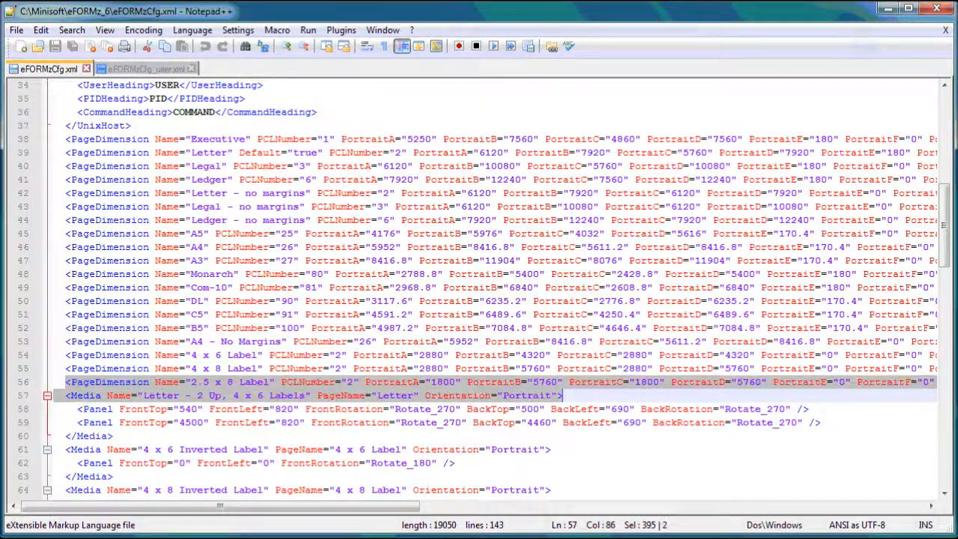
scroll(right, 3)
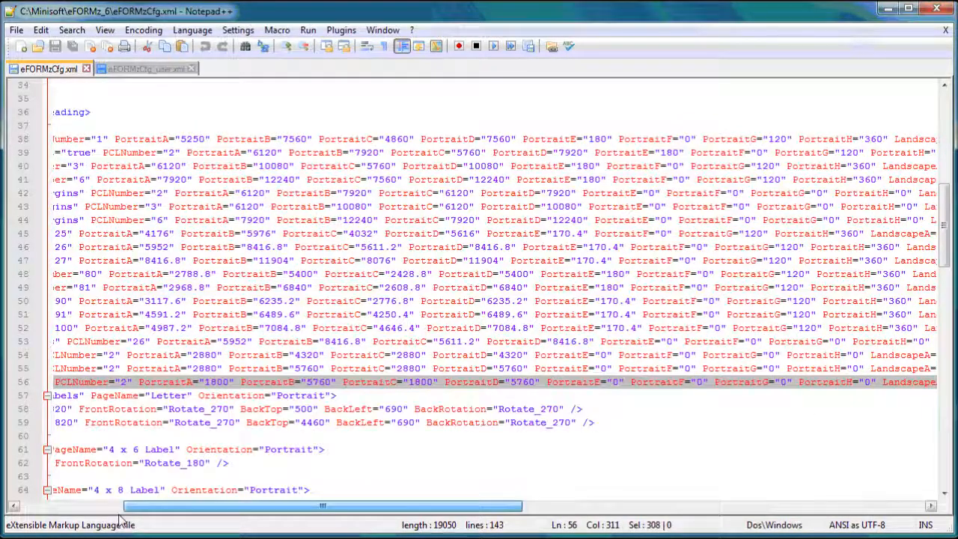
scroll(left, 3)
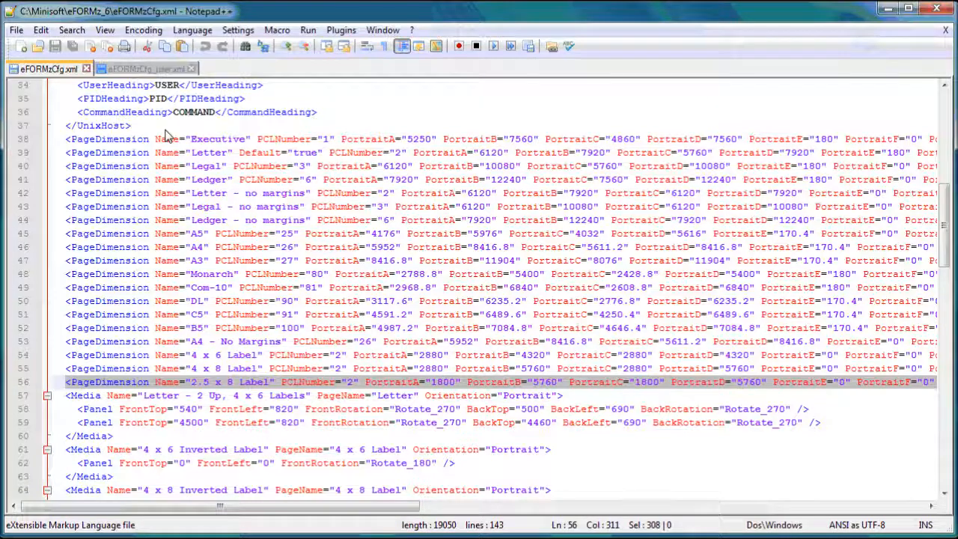
Step: Paste the 2.5 x 8 Label entry after the Translator line in eFORMzCfg_user.xml and save
click(143, 68)
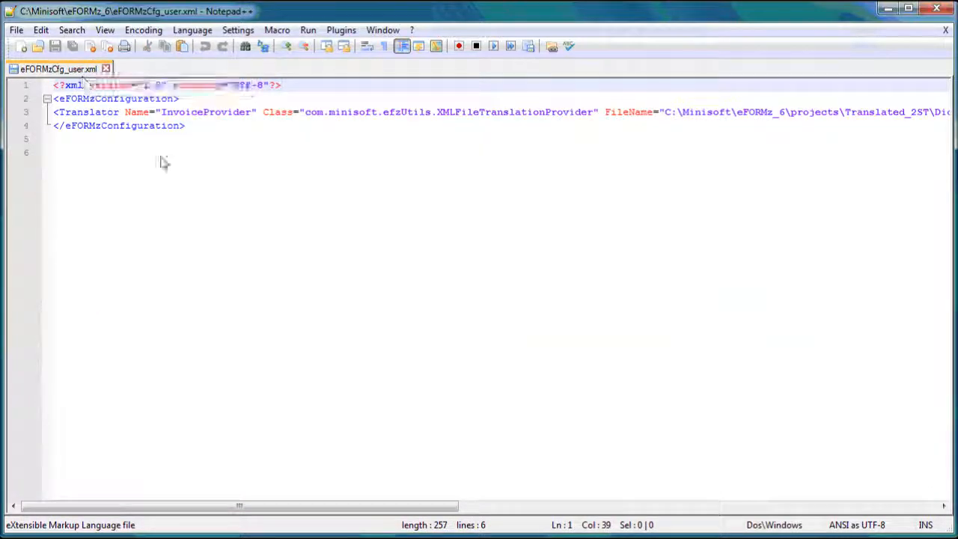
click(54, 125)
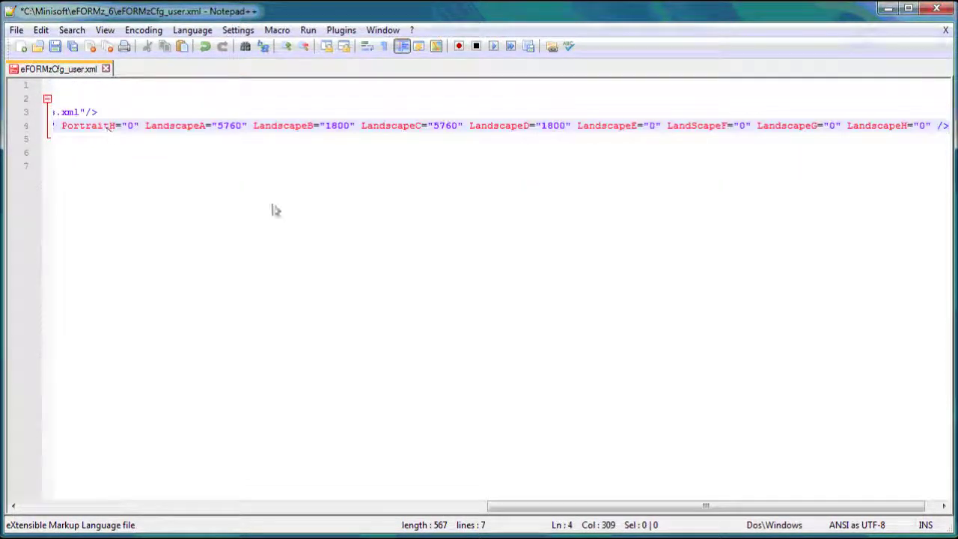
scroll(left, 3)
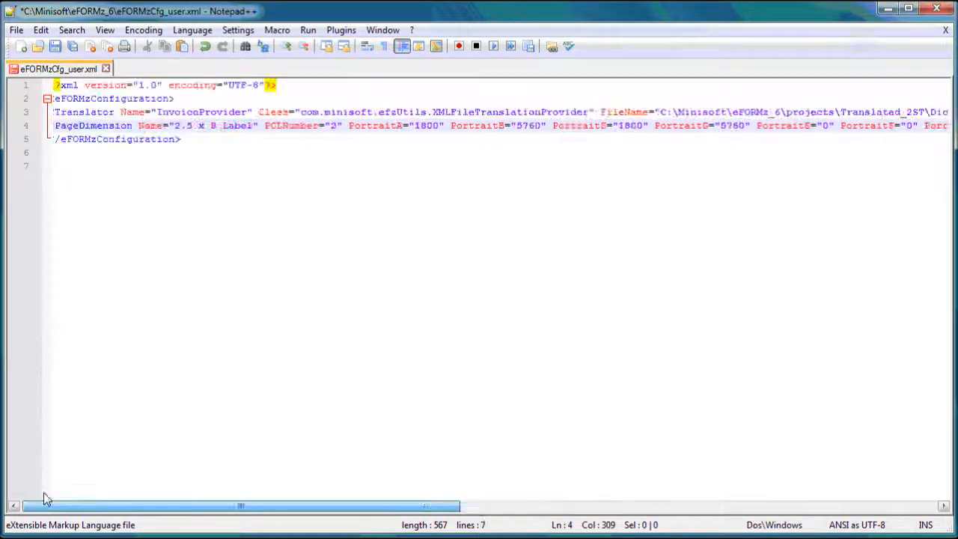
click(55, 46)
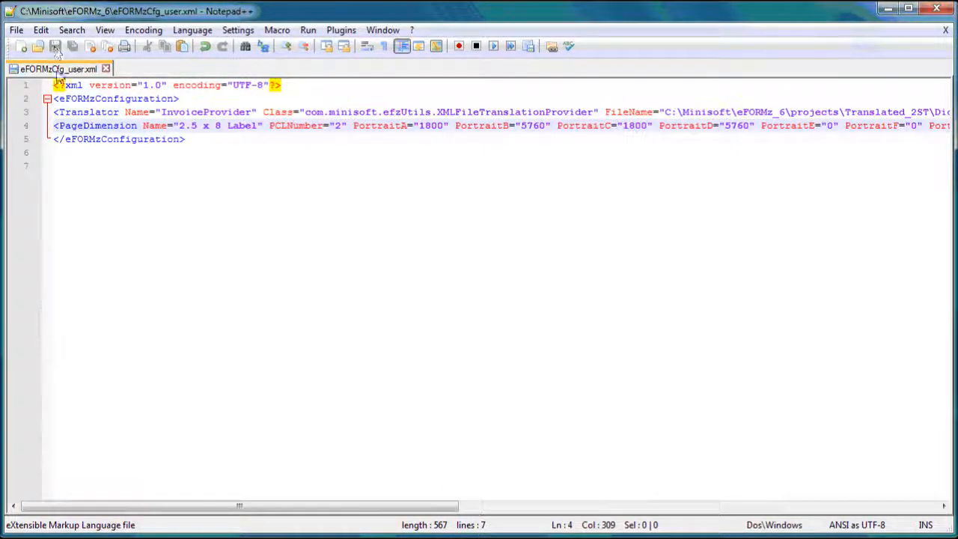
mouse_move(247, 165)
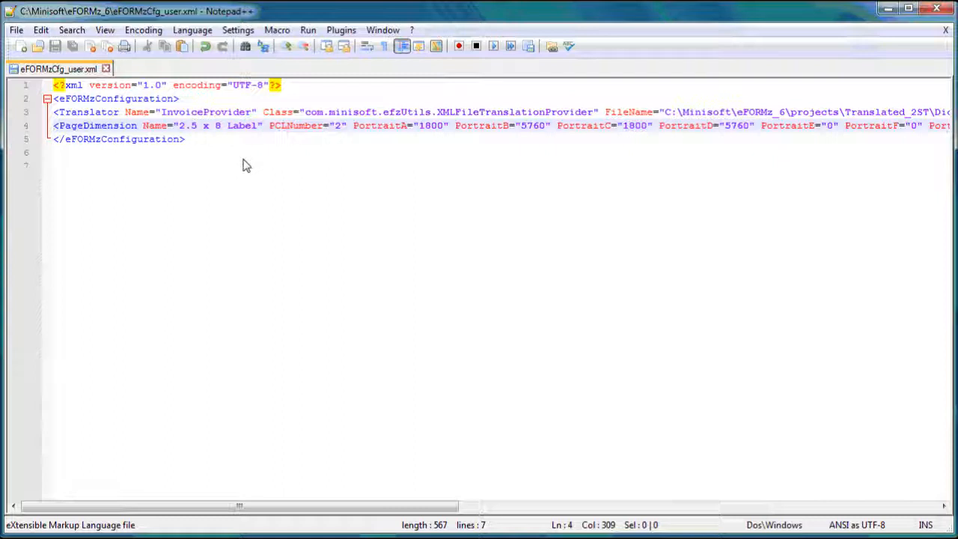
mouse_move(213, 143)
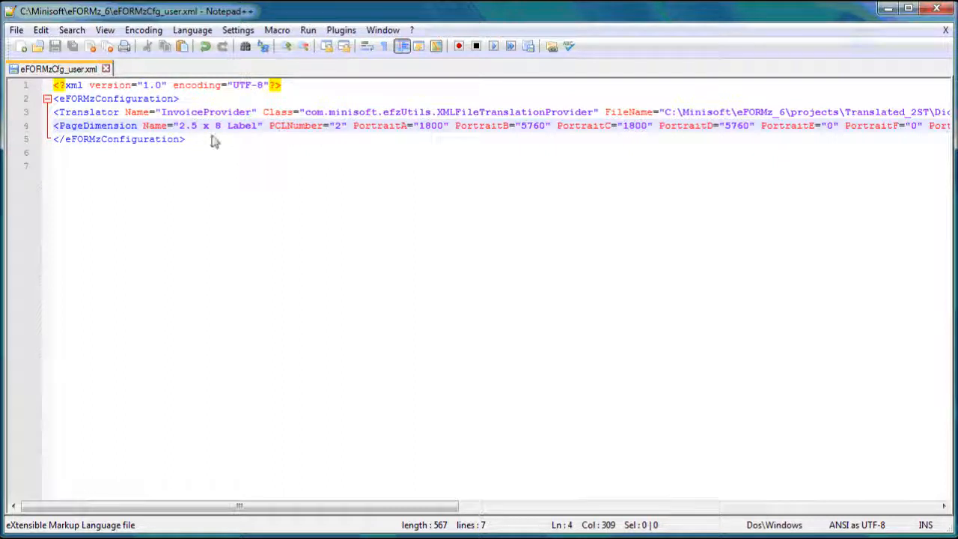
mouse_move(239, 171)
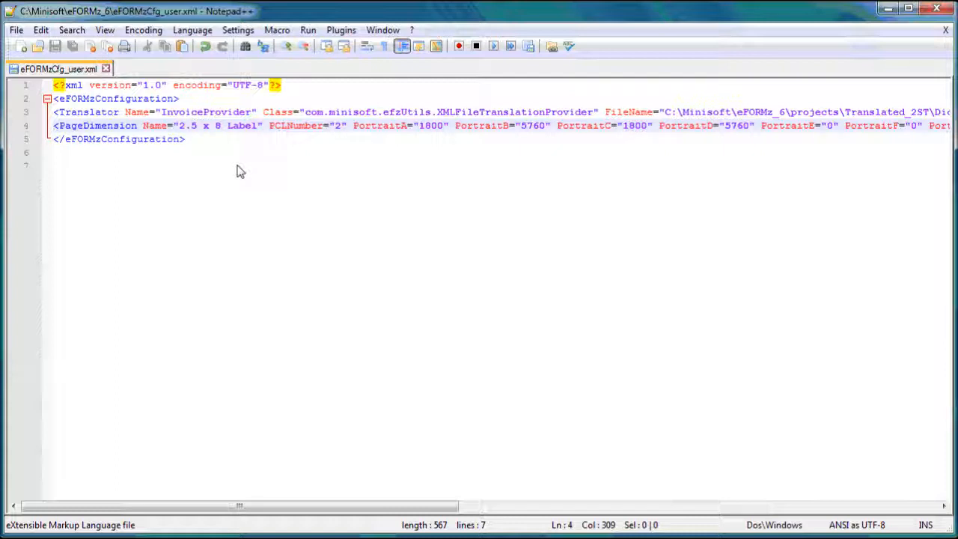
mouse_move(187, 133)
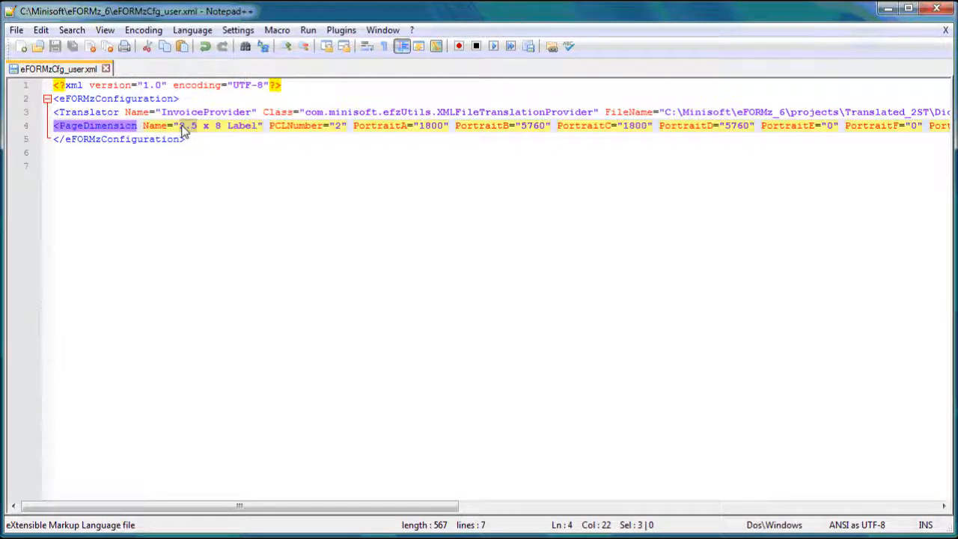
Step: Change the PageDimension Name attribute from 2.5 x 8 to 1.75 x 2.25 Label
text(1.7)
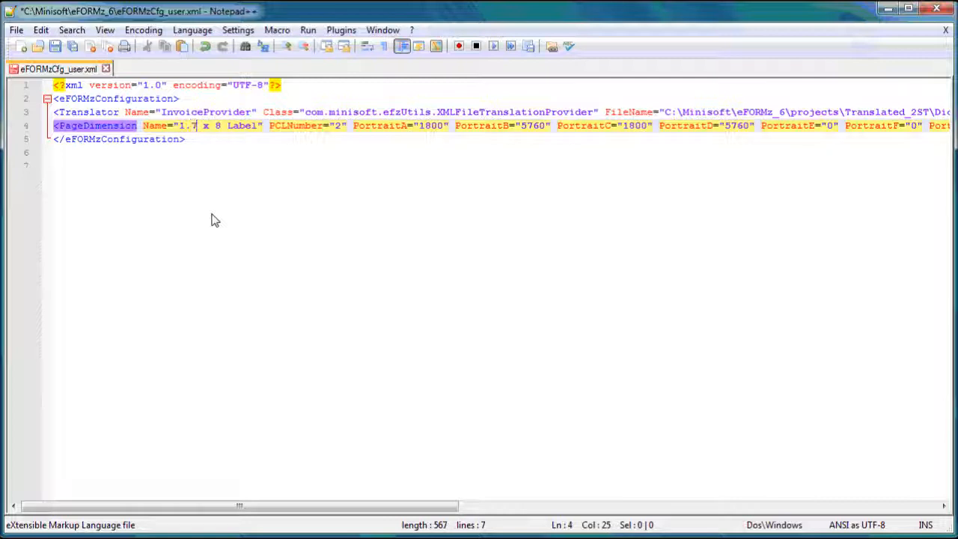
text(5)
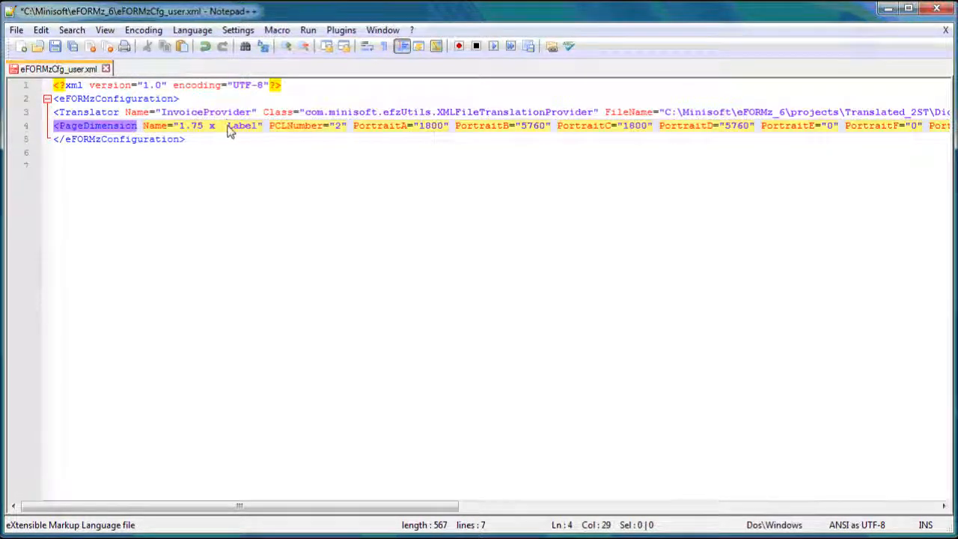
text(2.25)
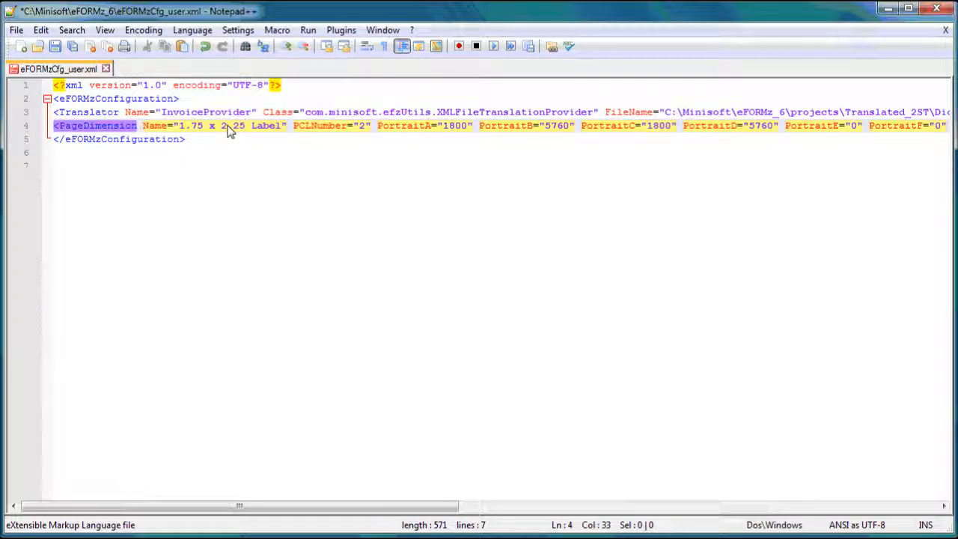
mouse_move(366, 184)
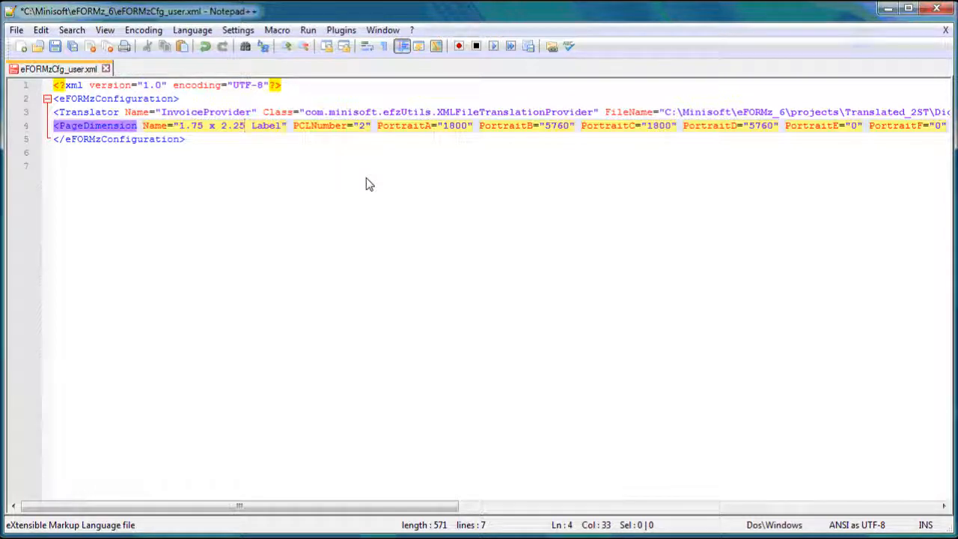
mouse_move(363, 145)
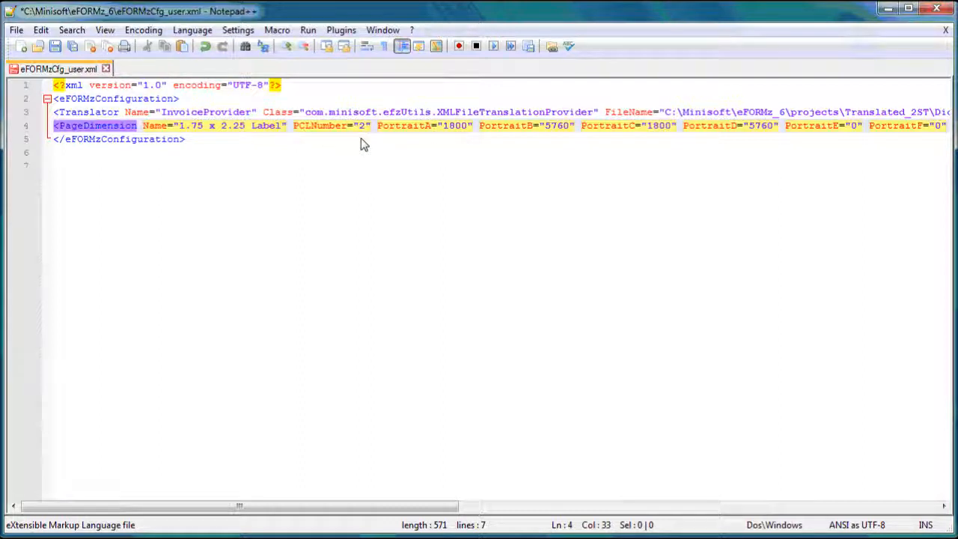
mouse_move(352, 162)
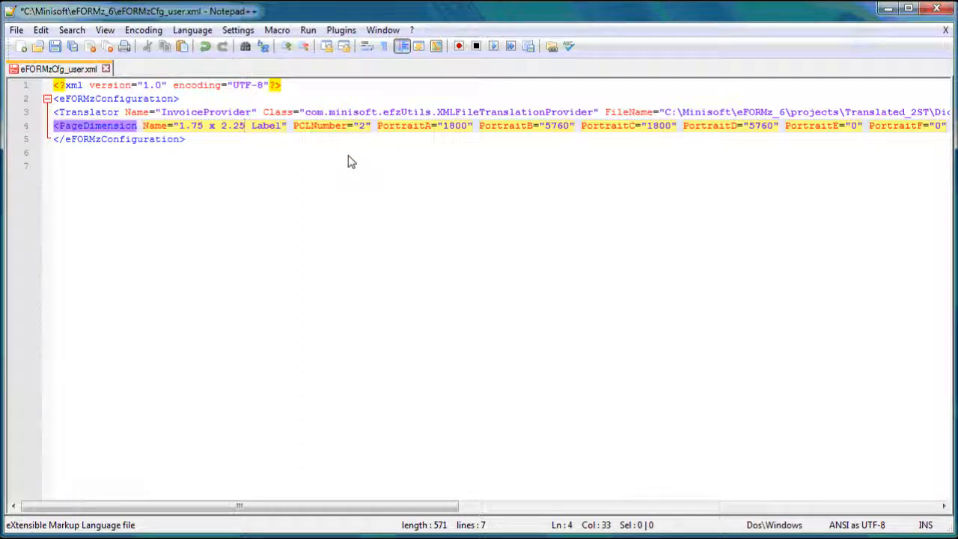
mouse_move(383, 135)
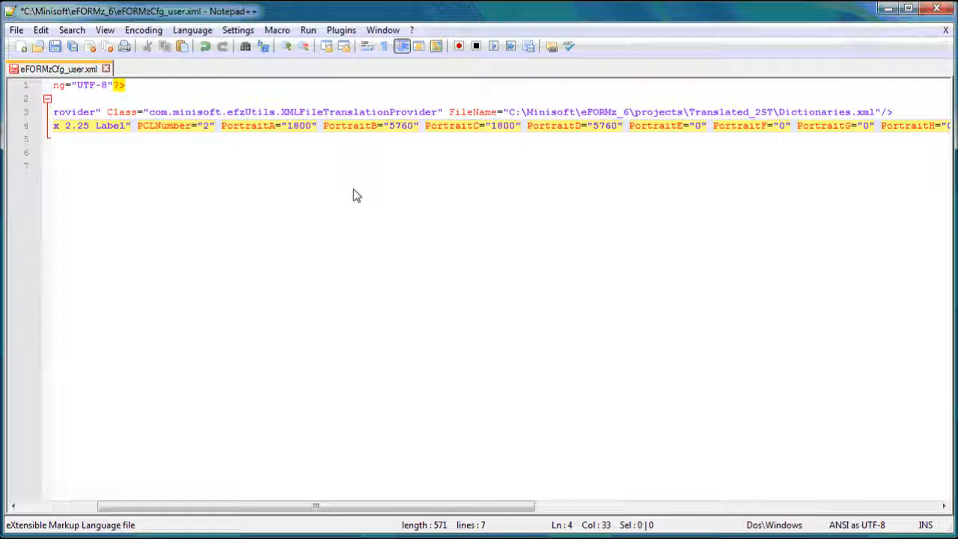
mouse_move(288, 144)
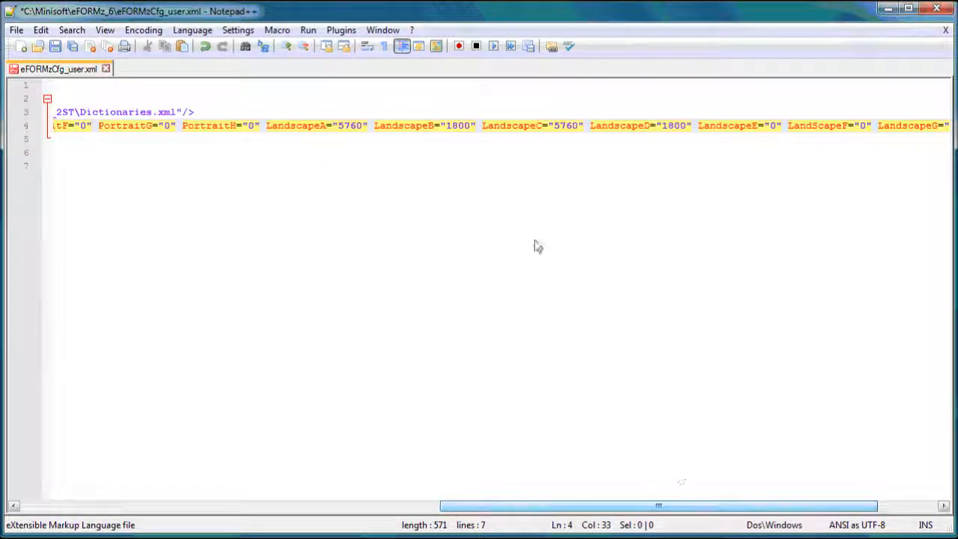
mouse_move(331, 140)
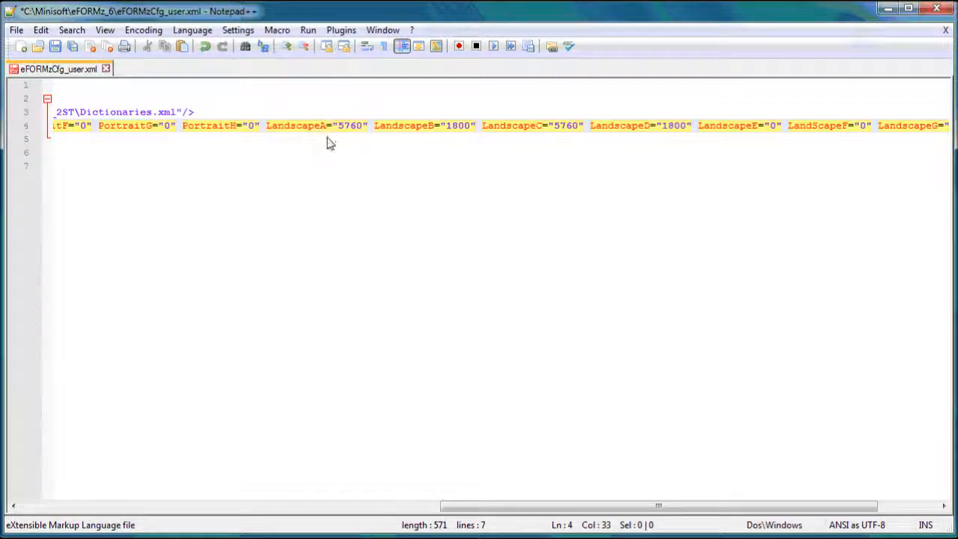
mouse_move(410, 143)
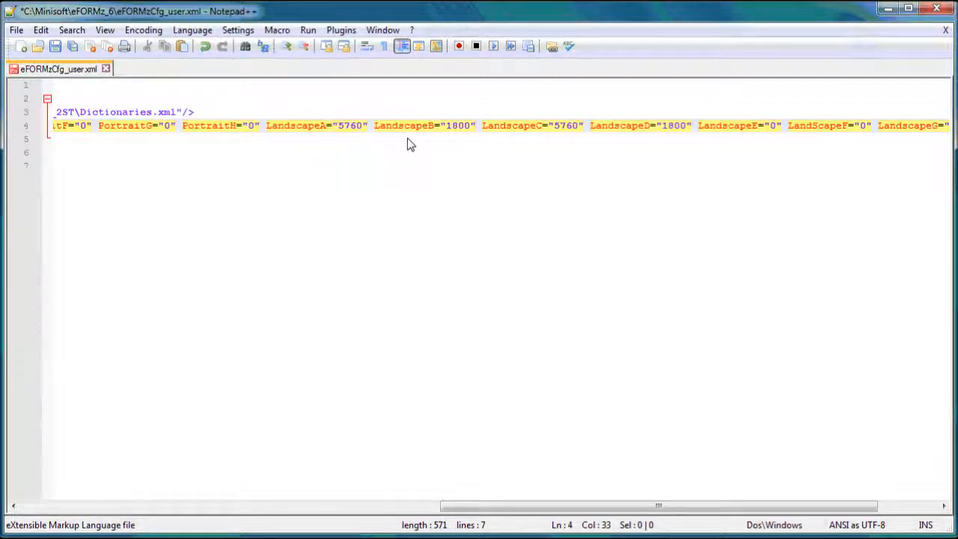
Step: Review the 1.75 x 2.25 Label entry end to end, noting PortraitA 1800 and LandscapeA 5760
scroll(left, 3)
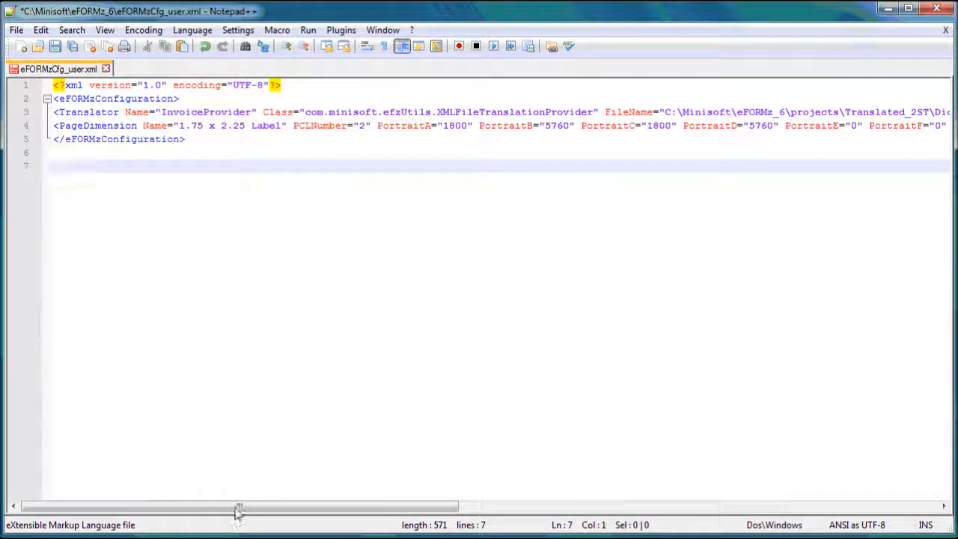
drag(240, 507, 270, 507)
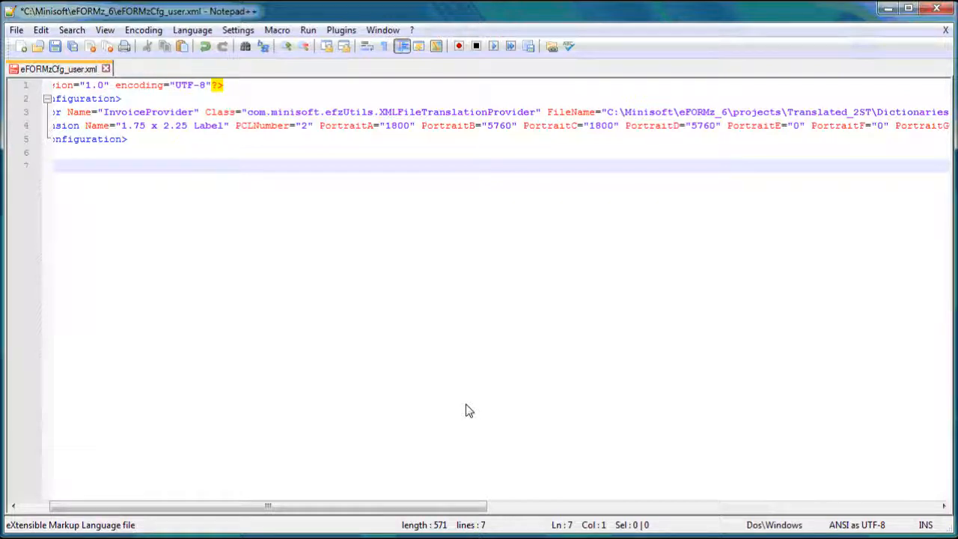
scroll(right, 3)
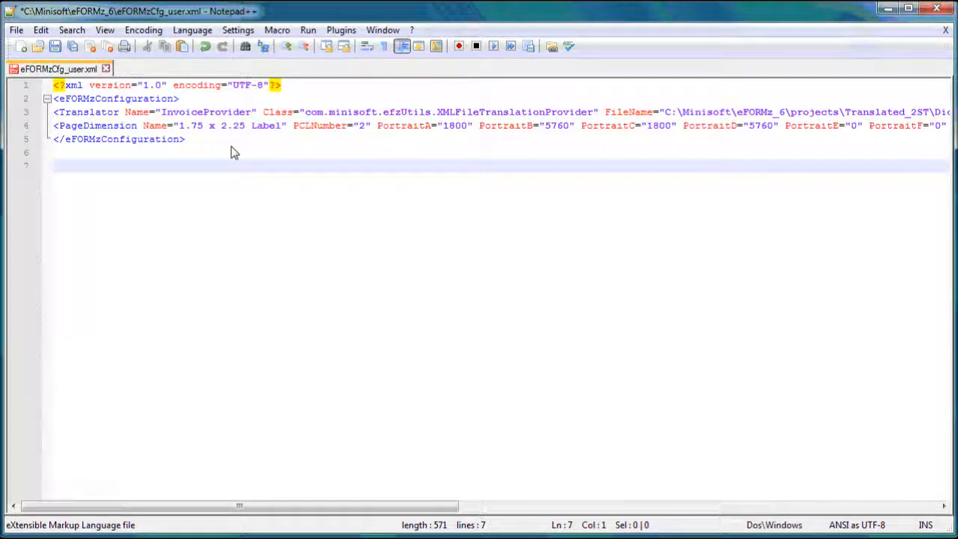
click(54, 165)
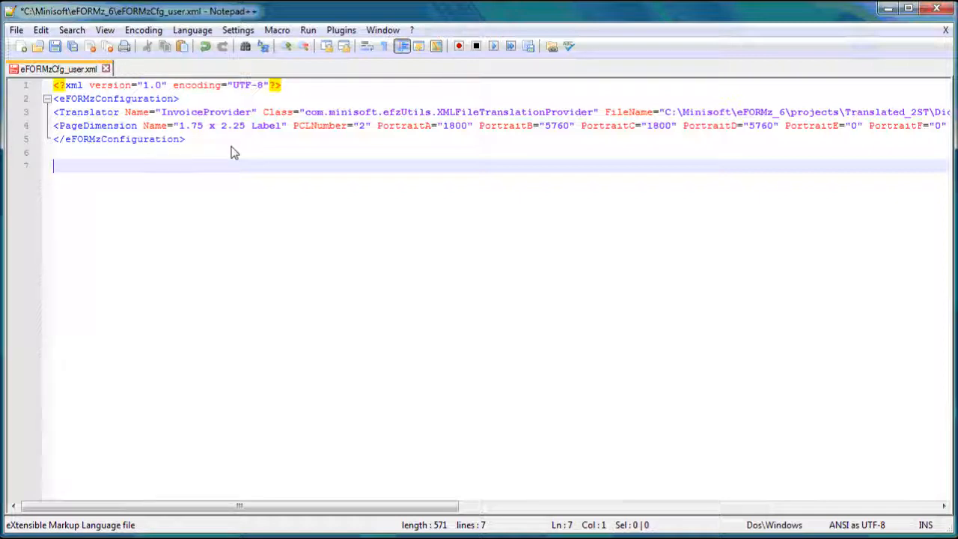
mouse_move(200, 142)
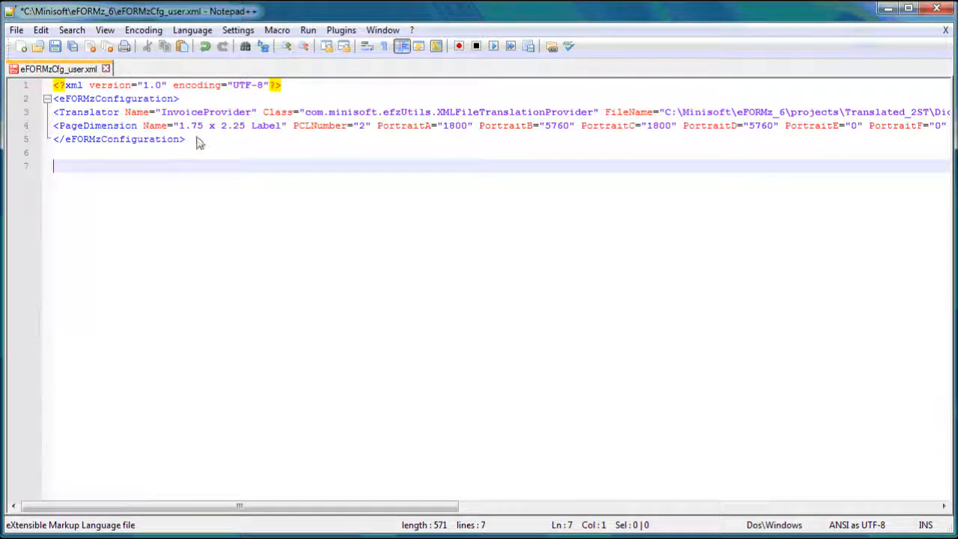
mouse_move(283, 155)
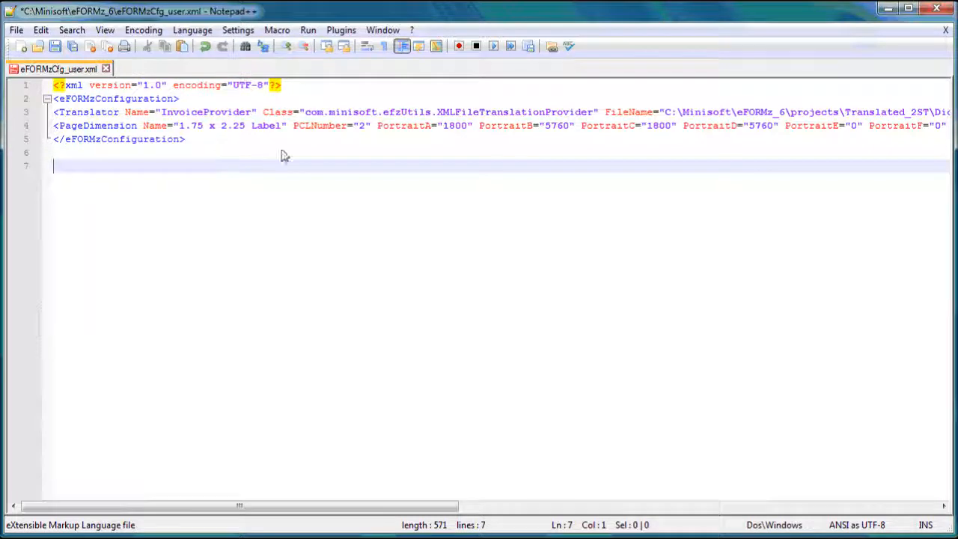
mouse_move(299, 166)
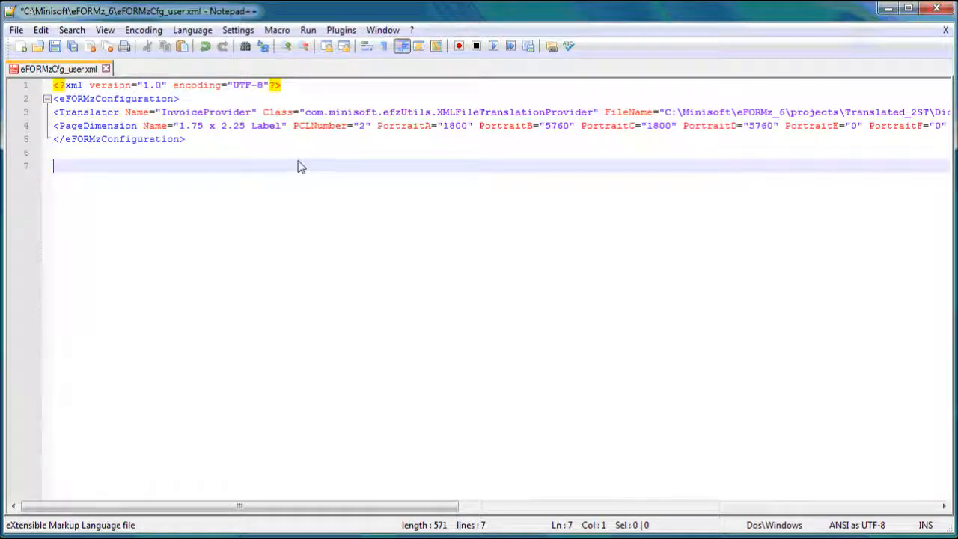
mouse_move(250, 136)
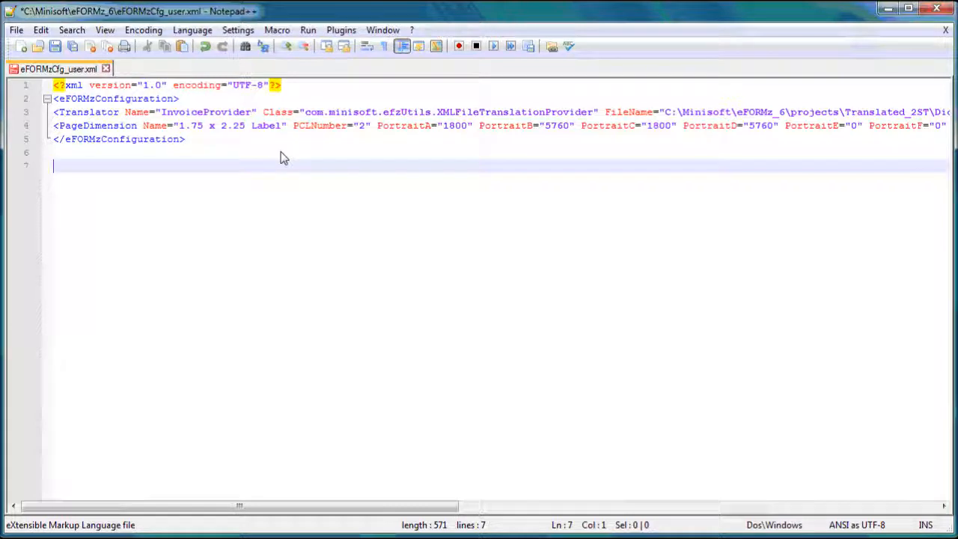
mouse_move(258, 178)
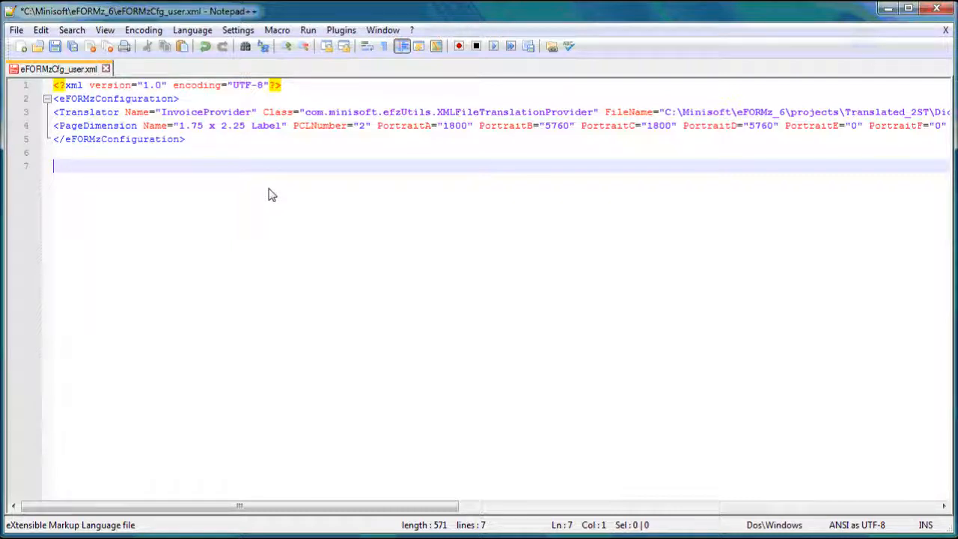
mouse_move(250, 189)
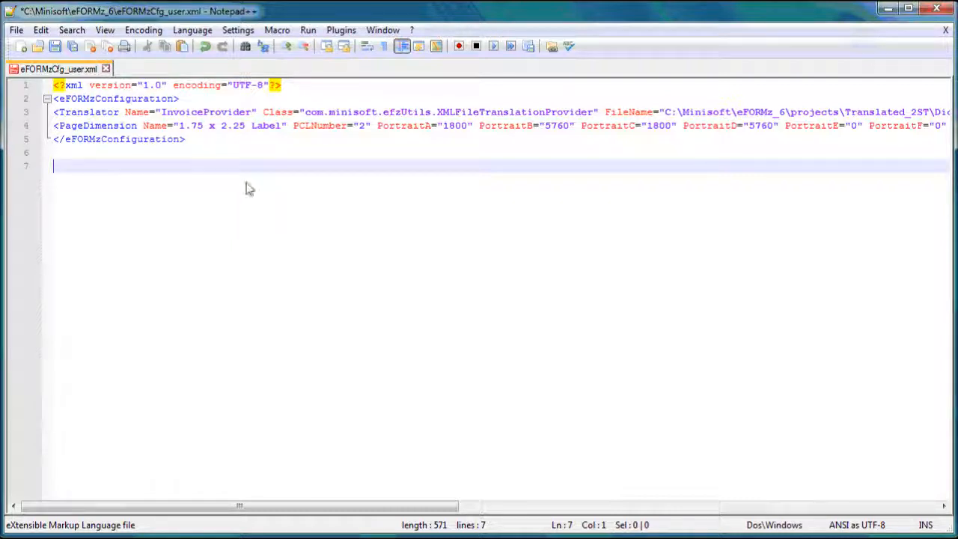
mouse_move(402, 151)
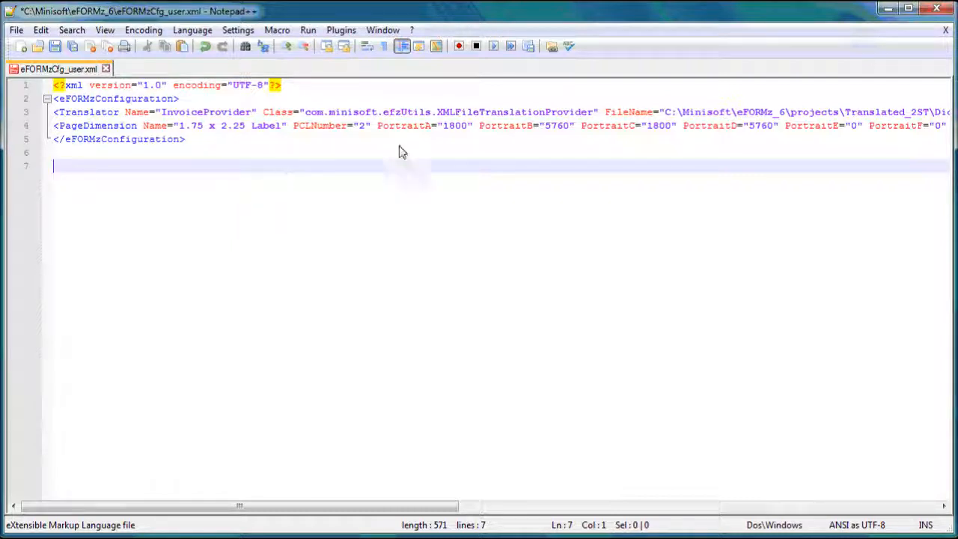
mouse_move(460, 127)
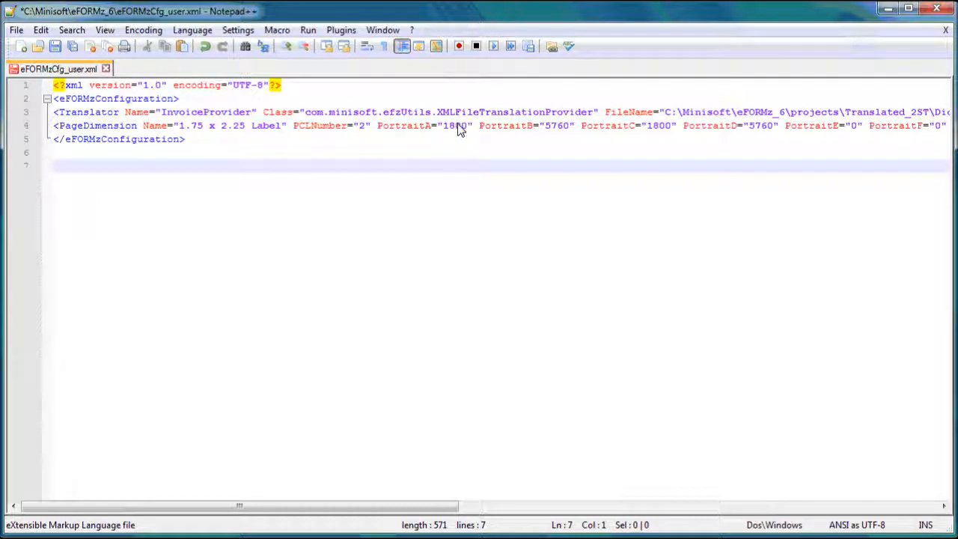
mouse_move(459, 136)
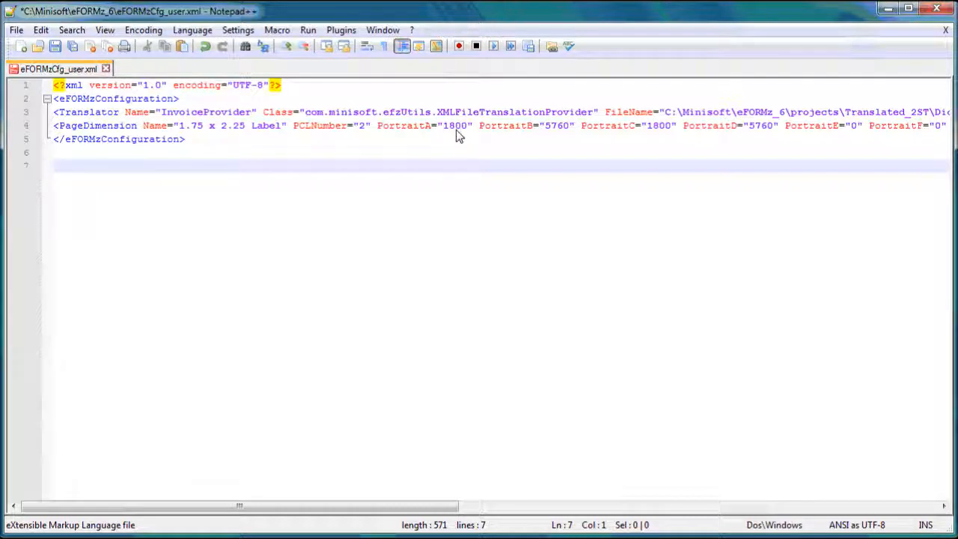
mouse_move(471, 165)
text(26)
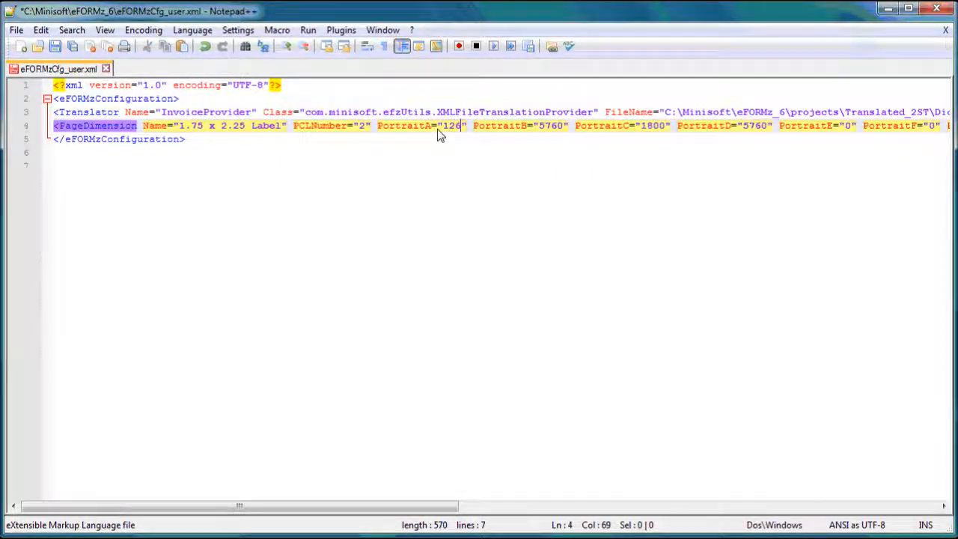
Step: Set PortraitA and PortraitC of the 1.75 x 2.25 Label from 1800 to 1260
text(0)
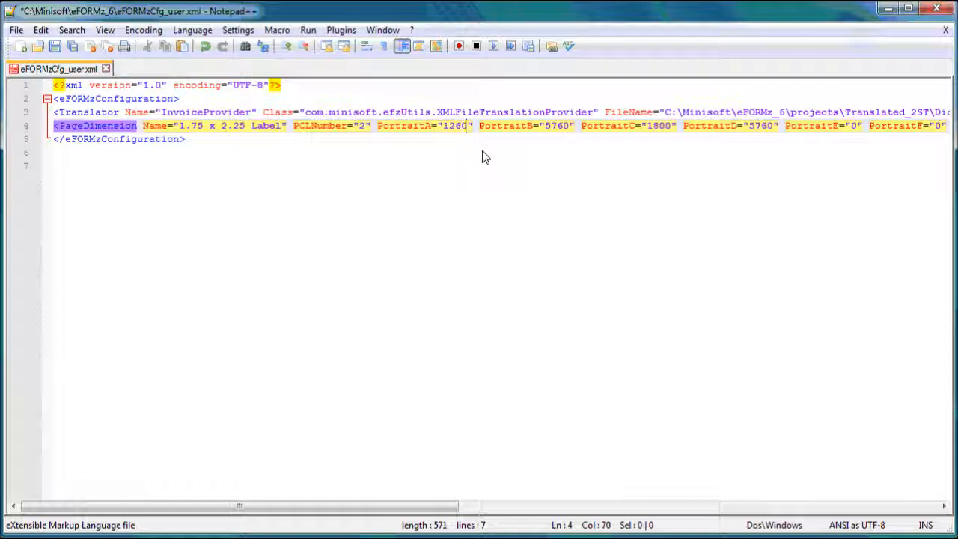
scroll(right, 3)
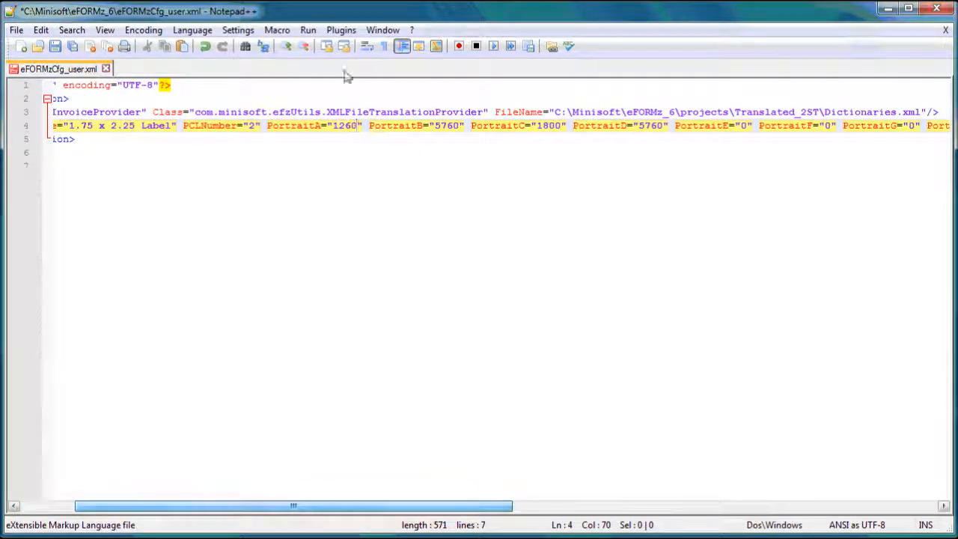
double_click(344, 125)
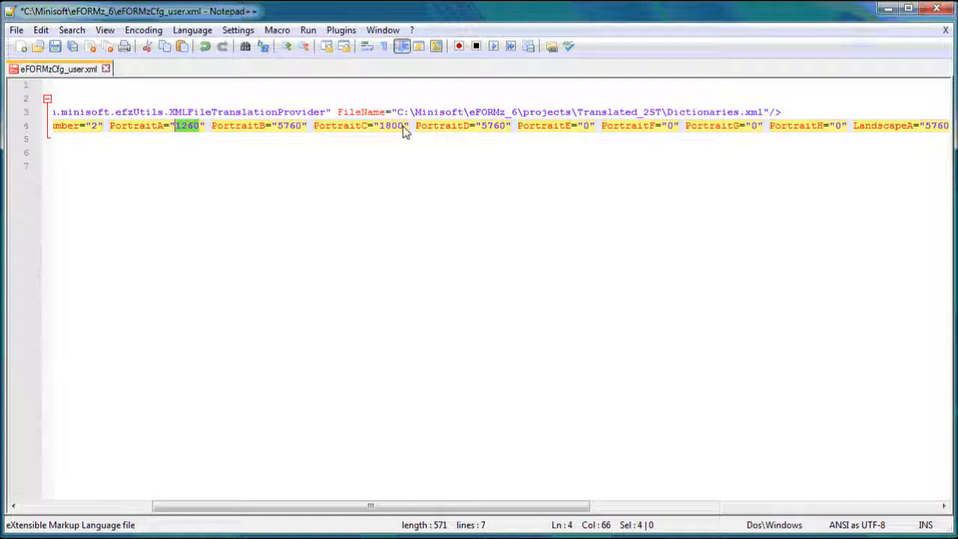
double_click(390, 125)
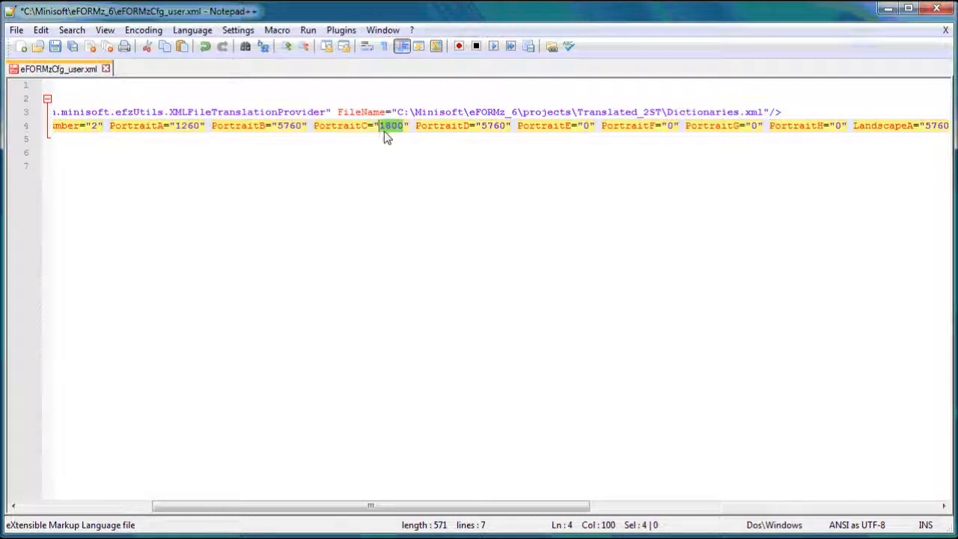
mouse_move(423, 190)
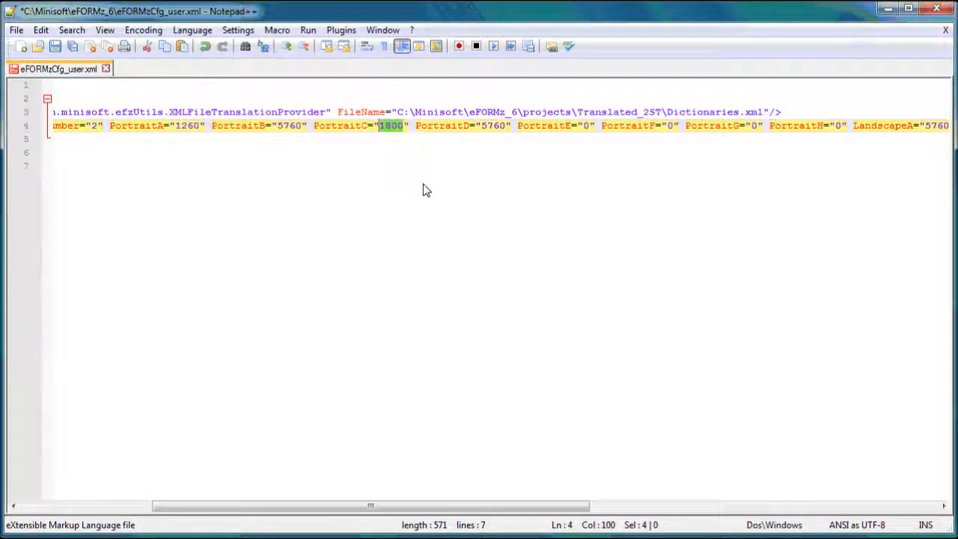
text(1260)
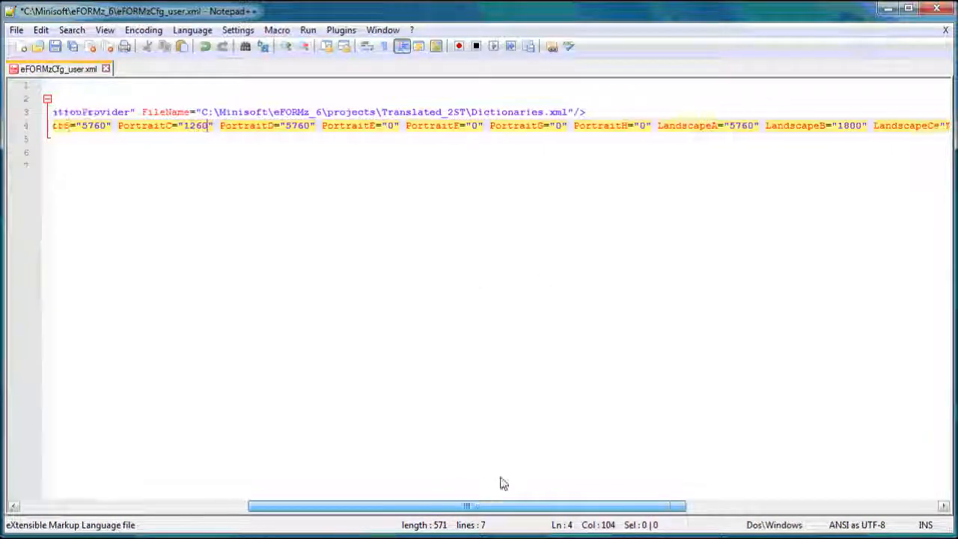
scroll(left, 3)
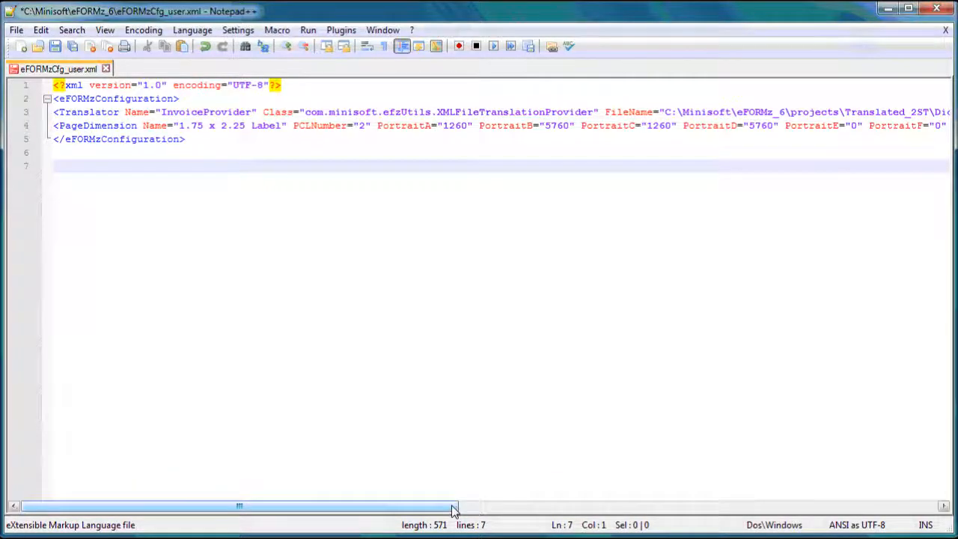
Step: Set LandscapeB and LandscapeD of the 1.75 x 2.25 Label from 1800 to 1260
drag(452, 509, 875, 509)
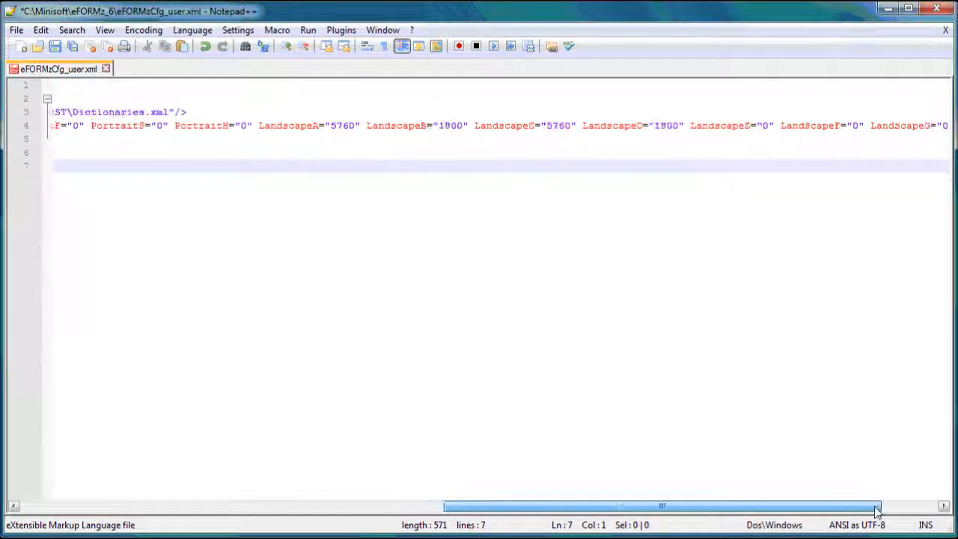
scroll(left, 3)
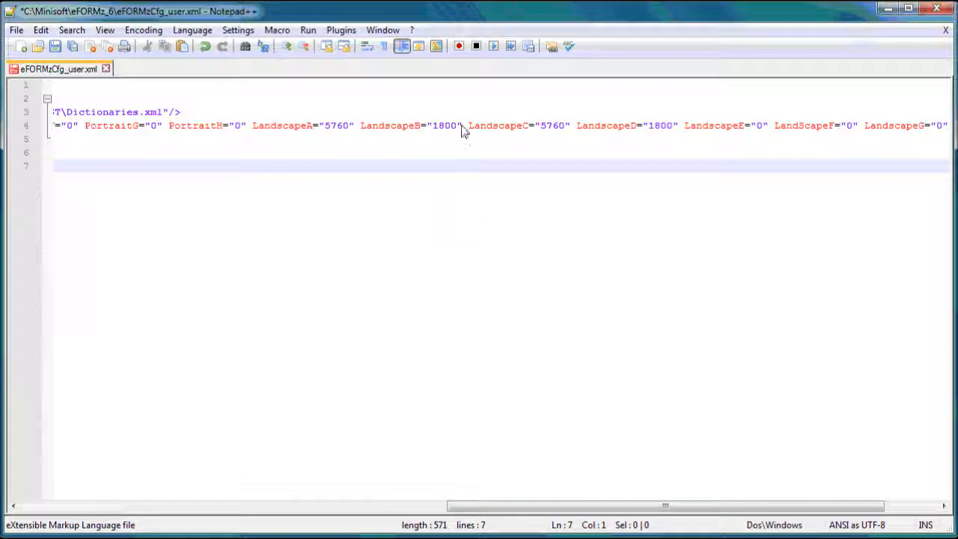
double_click(445, 125)
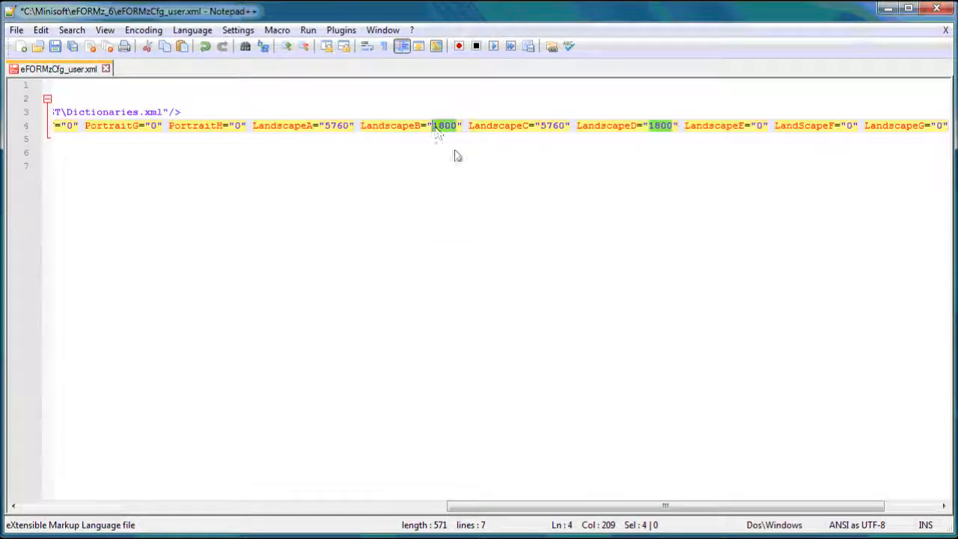
mouse_move(376, 232)
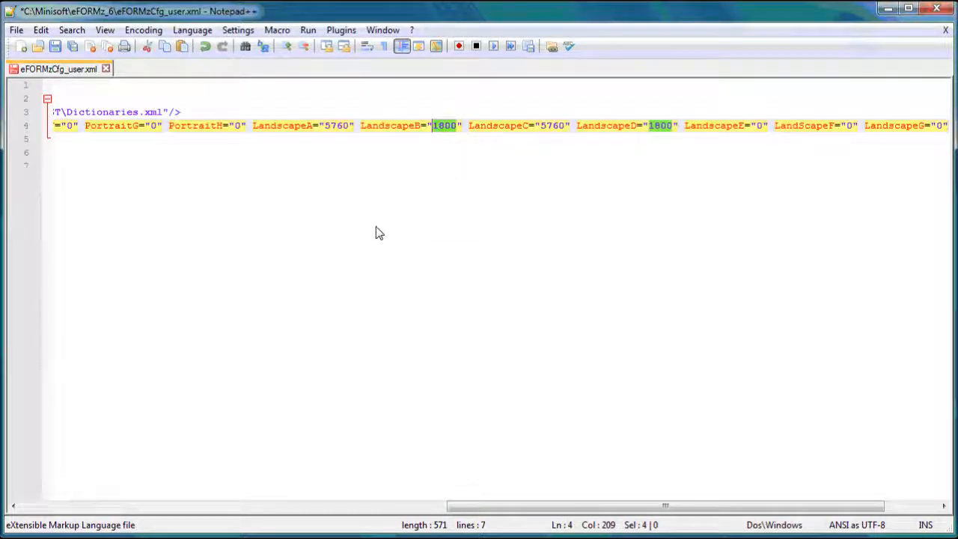
mouse_move(415, 168)
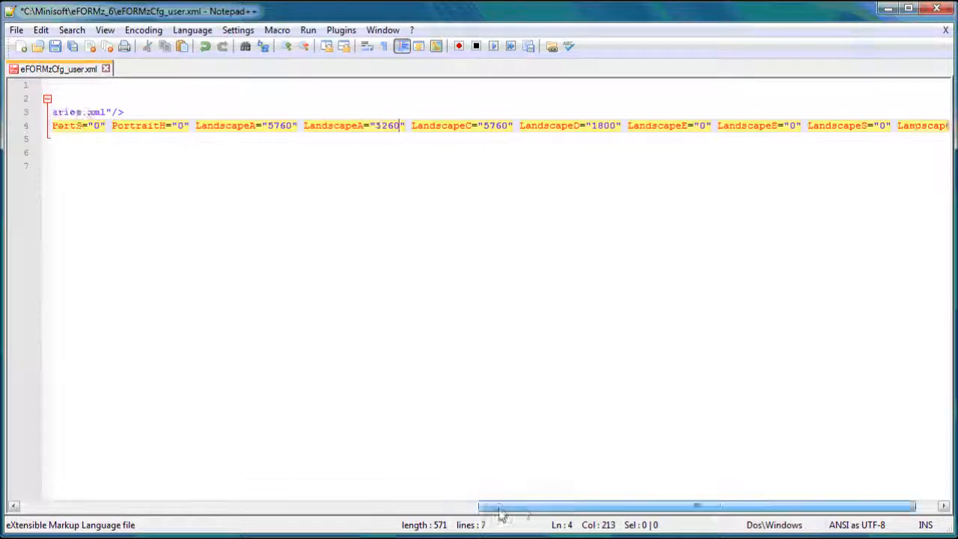
scroll(right, 3)
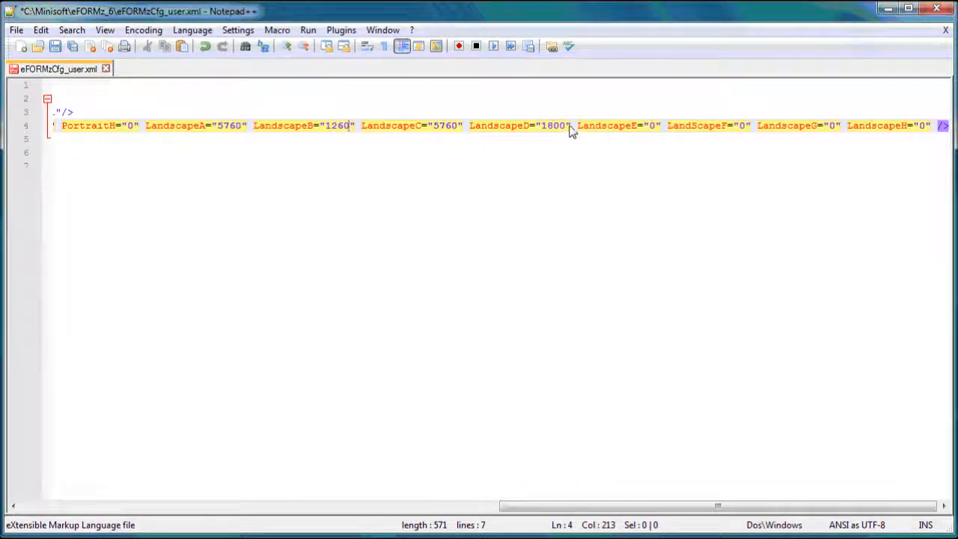
double_click(553, 124)
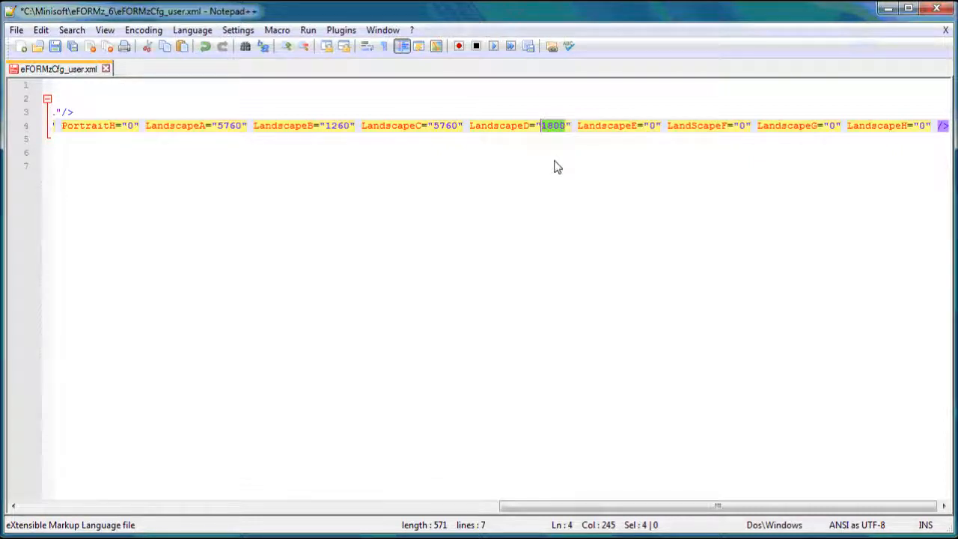
mouse_move(572, 262)
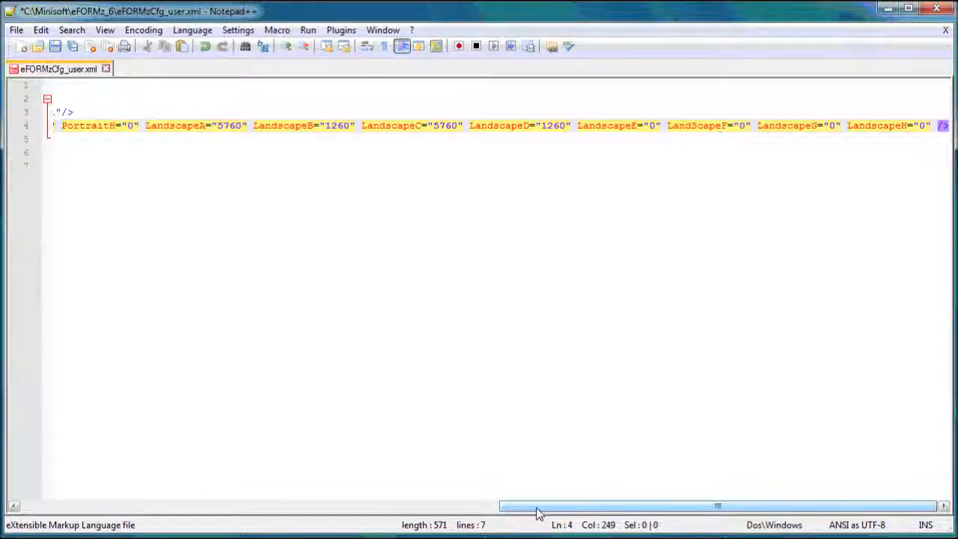
drag(539, 505, 112, 502)
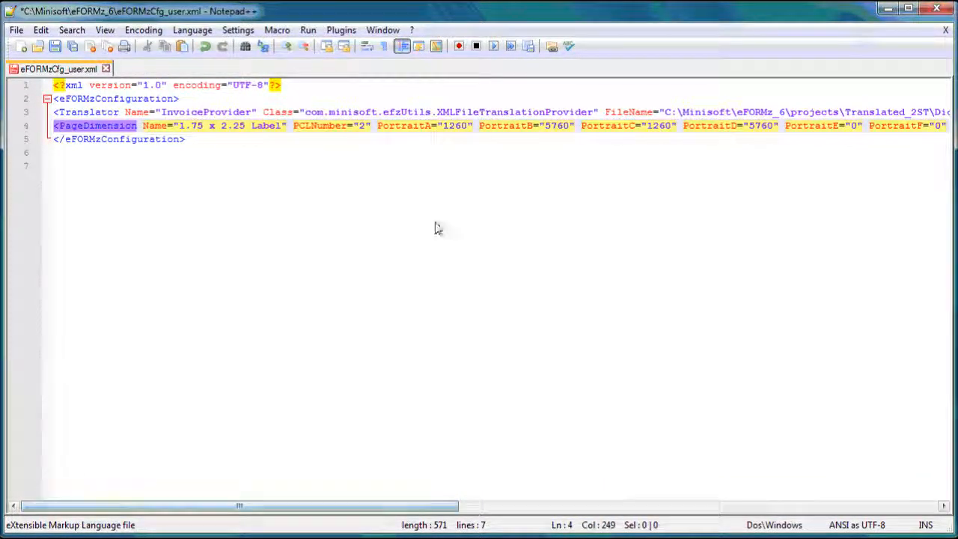
mouse_move(481, 142)
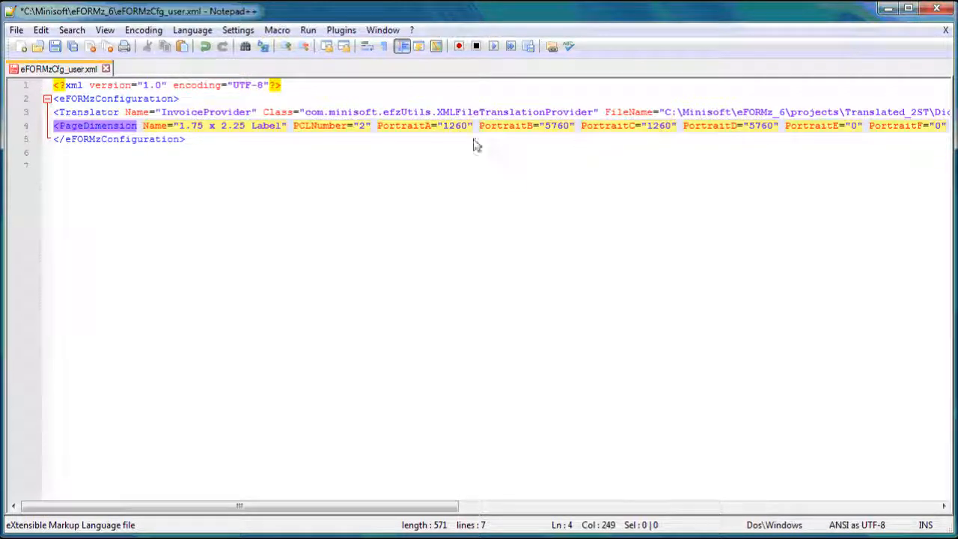
mouse_move(513, 428)
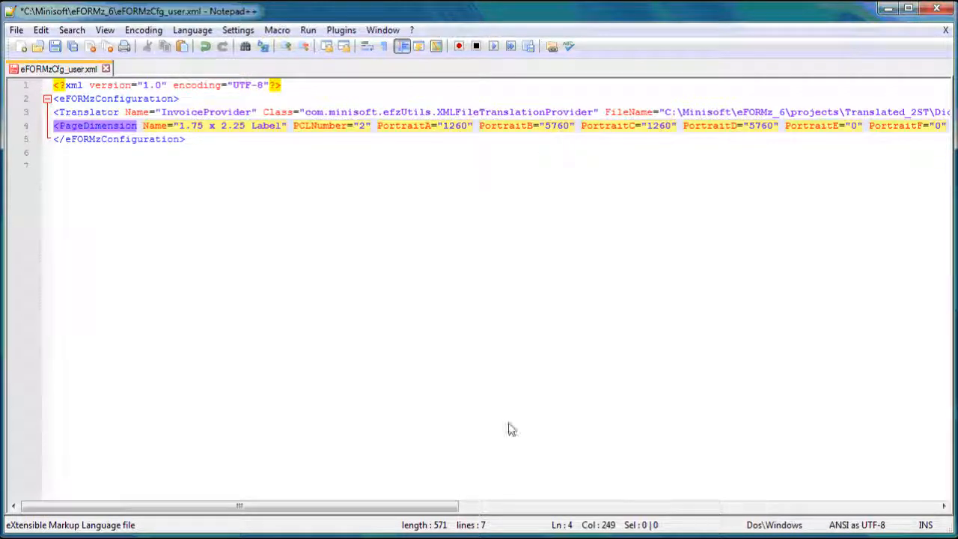
scroll(right, 3)
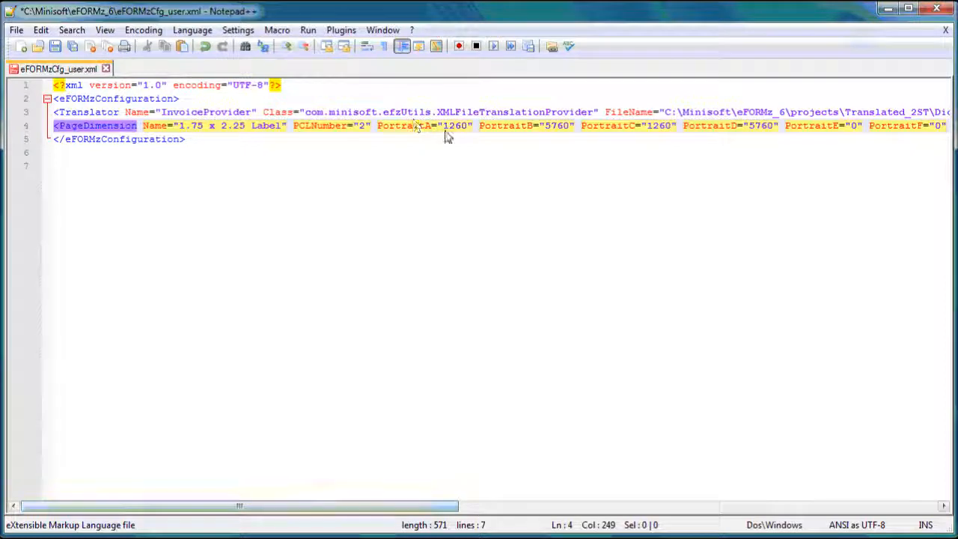
mouse_move(436, 186)
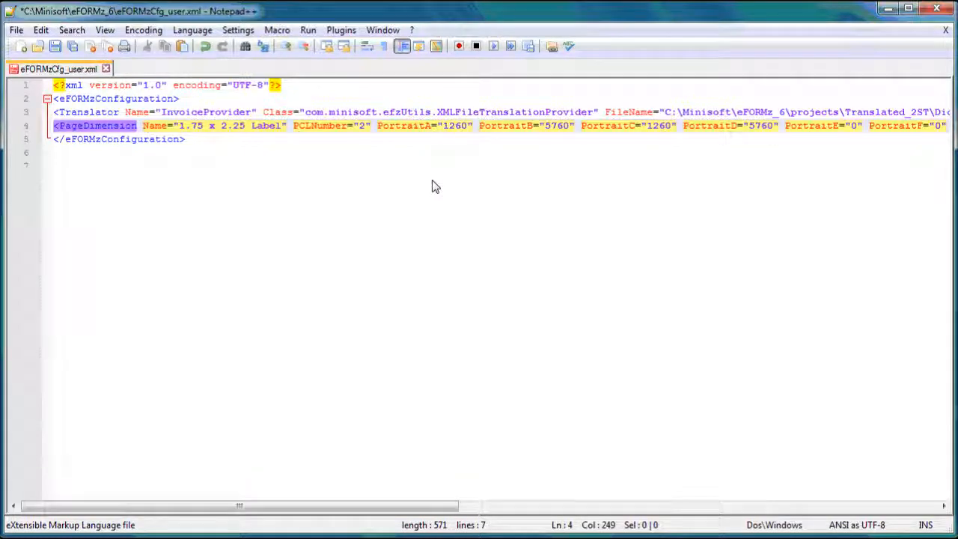
mouse_move(504, 184)
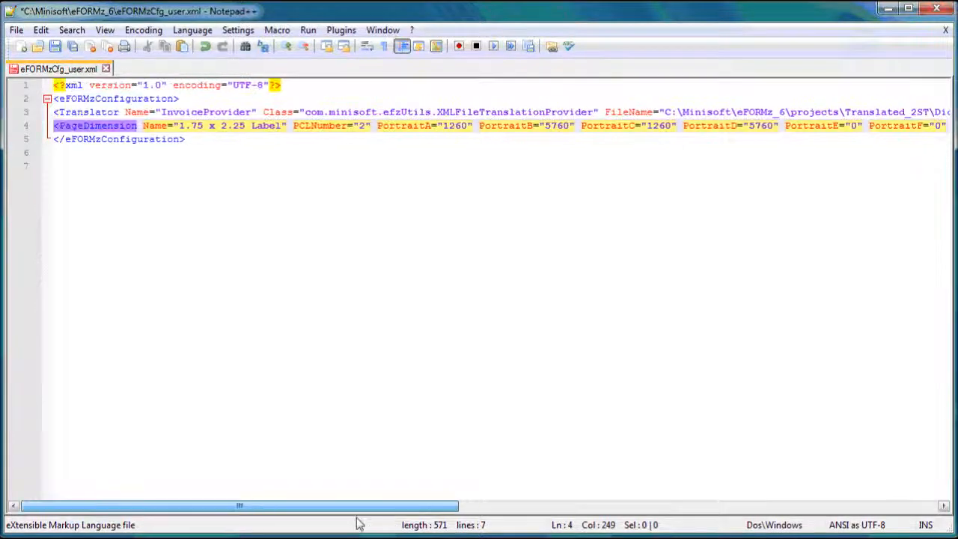
mouse_move(566, 196)
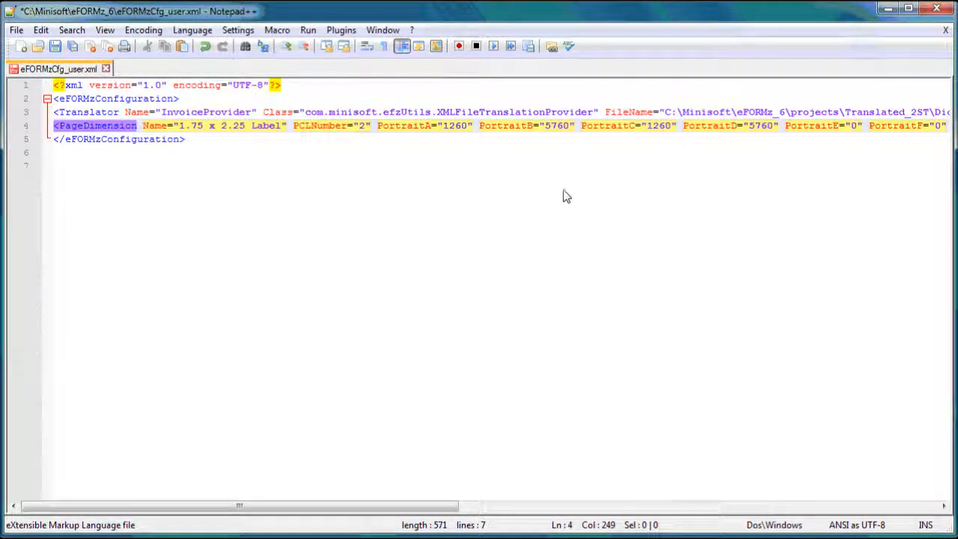
mouse_move(542, 131)
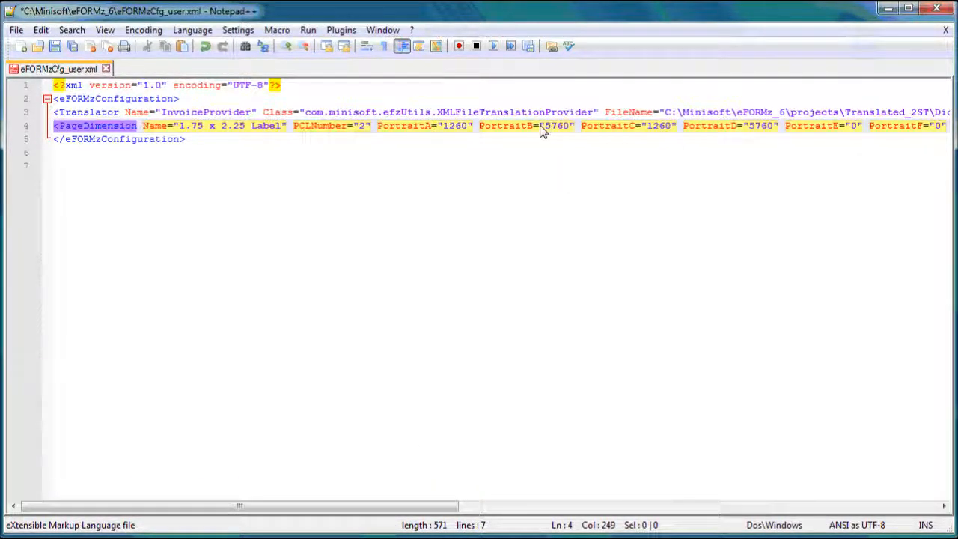
mouse_move(539, 142)
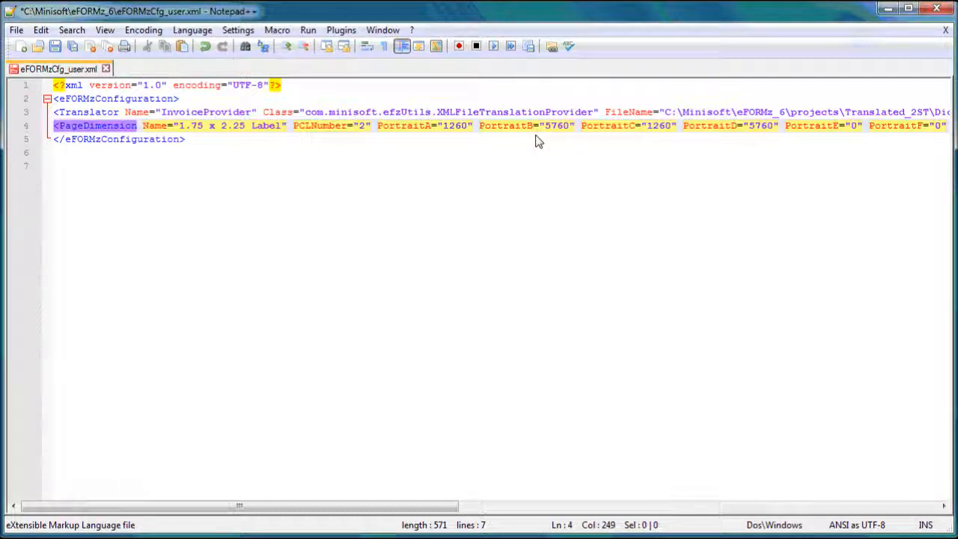
mouse_move(550, 126)
text(162)
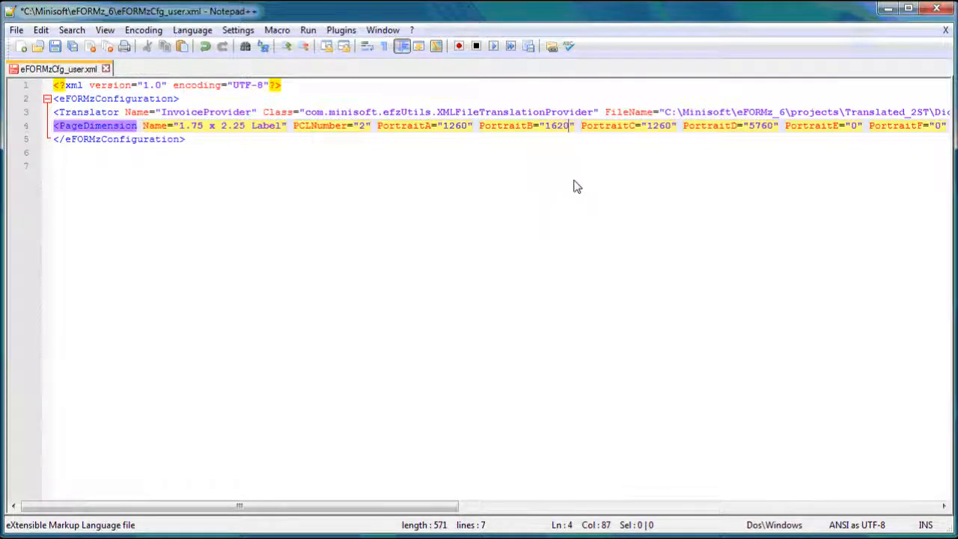
mouse_move(542, 140)
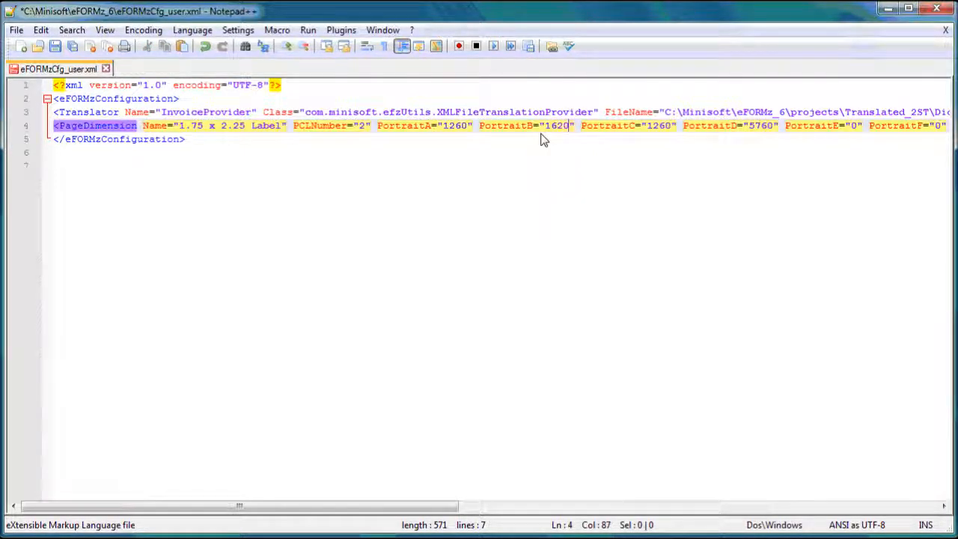
Step: Replace the 5760 values for PortraitD, LandscapeA and LandscapeC with 1620, copied from PortraitB
double_click(555, 125)
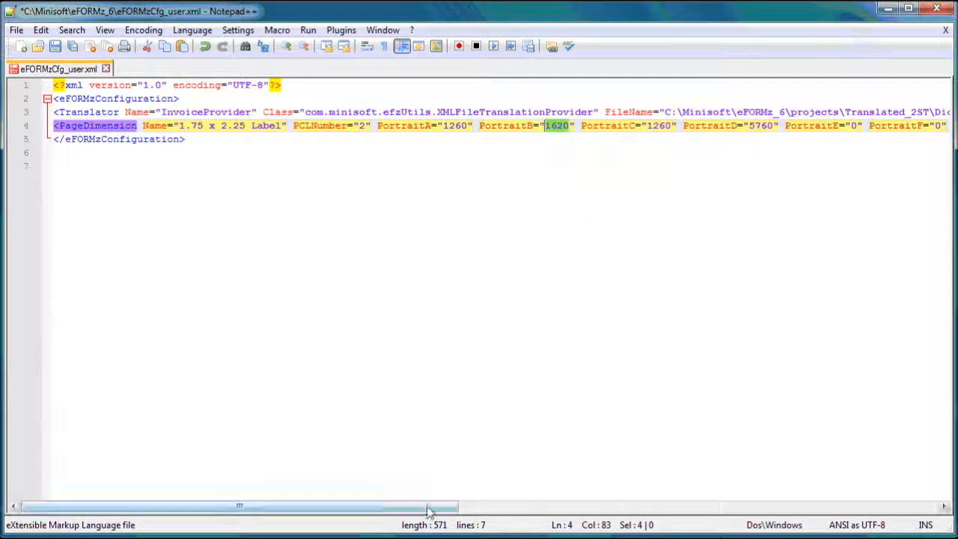
scroll(right, 3)
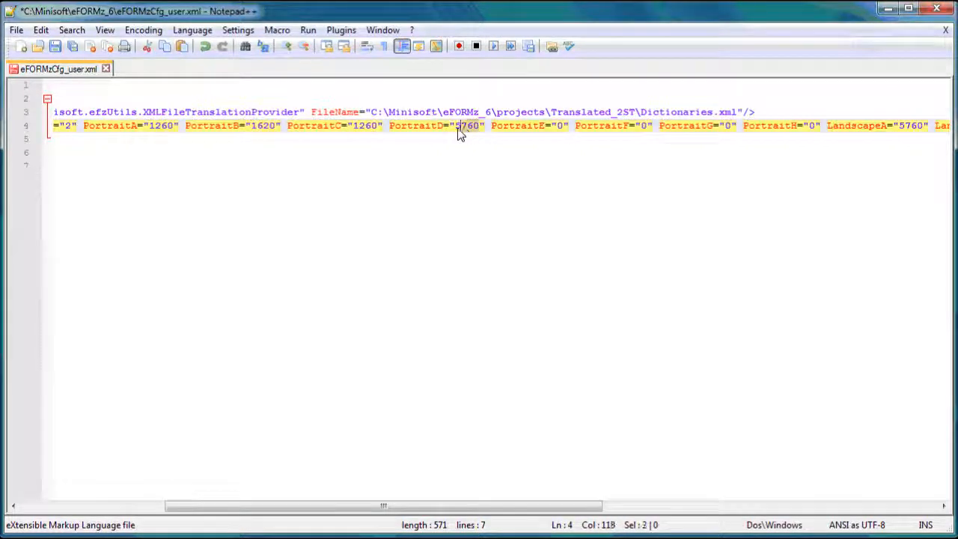
double_click(466, 125)
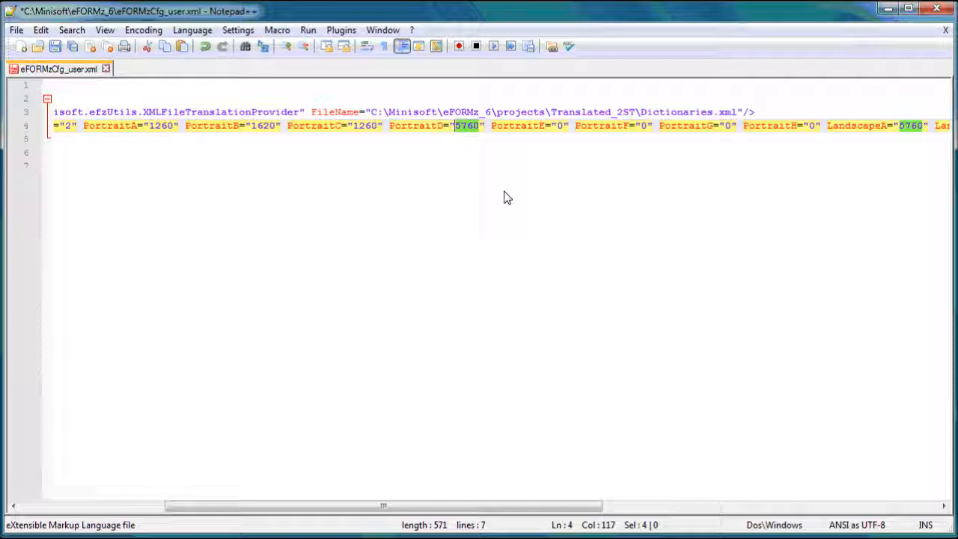
mouse_move(452, 140)
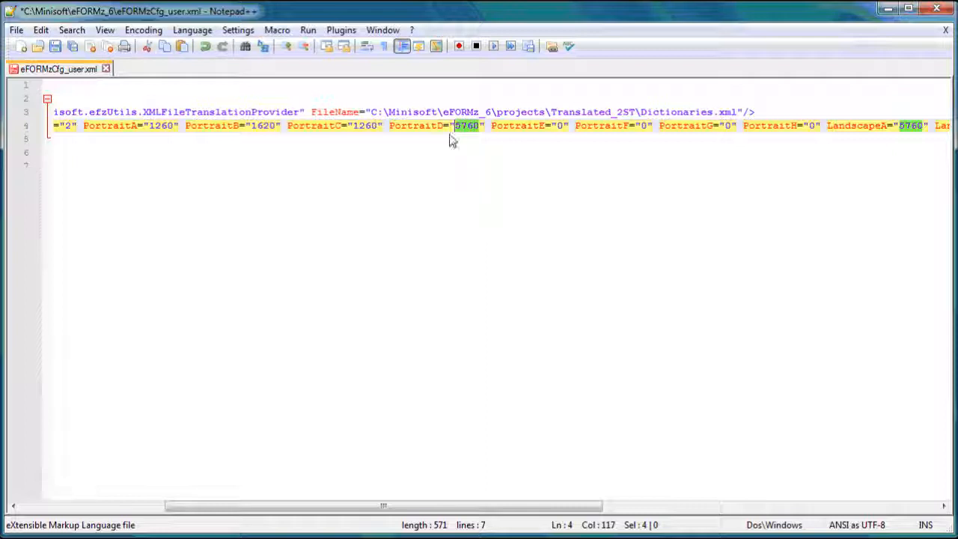
mouse_move(460, 136)
text(180)
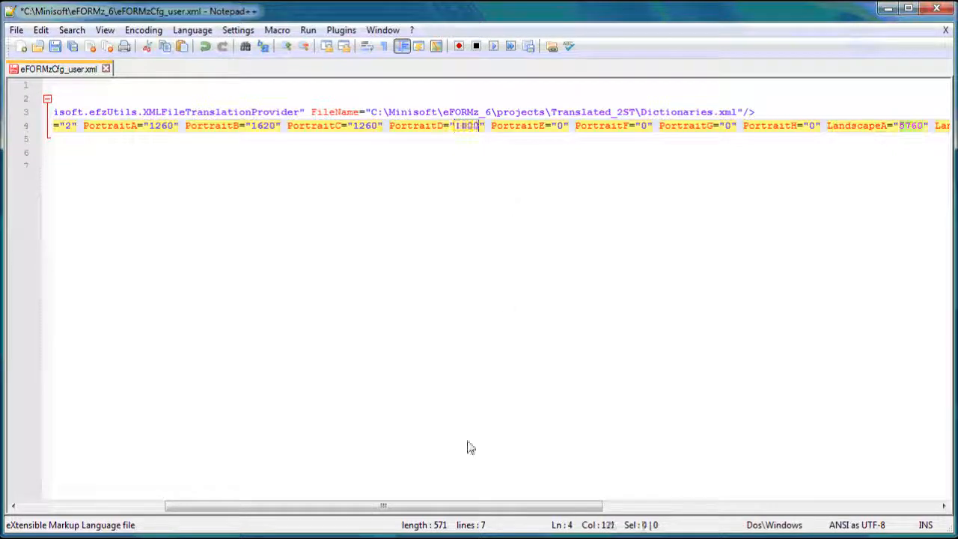
scroll(right, 3)
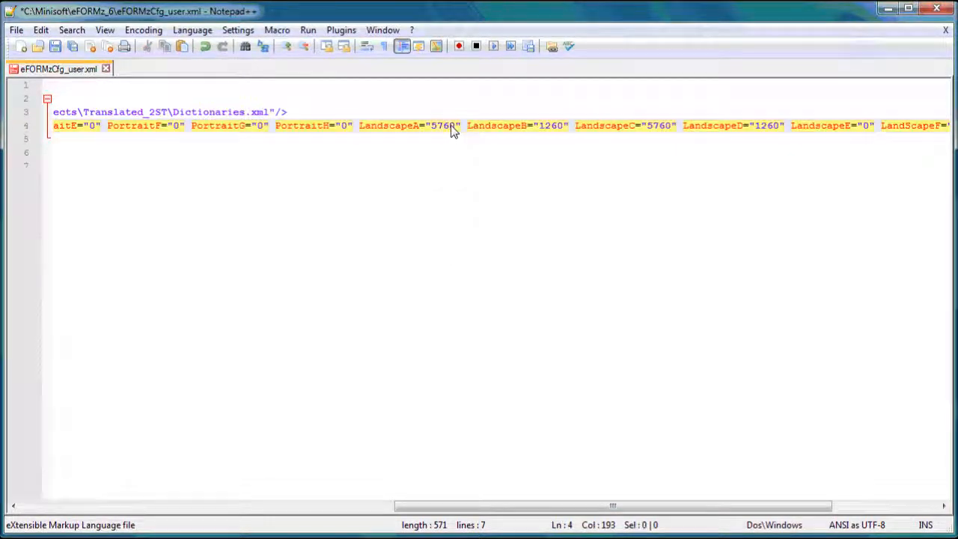
double_click(442, 125)
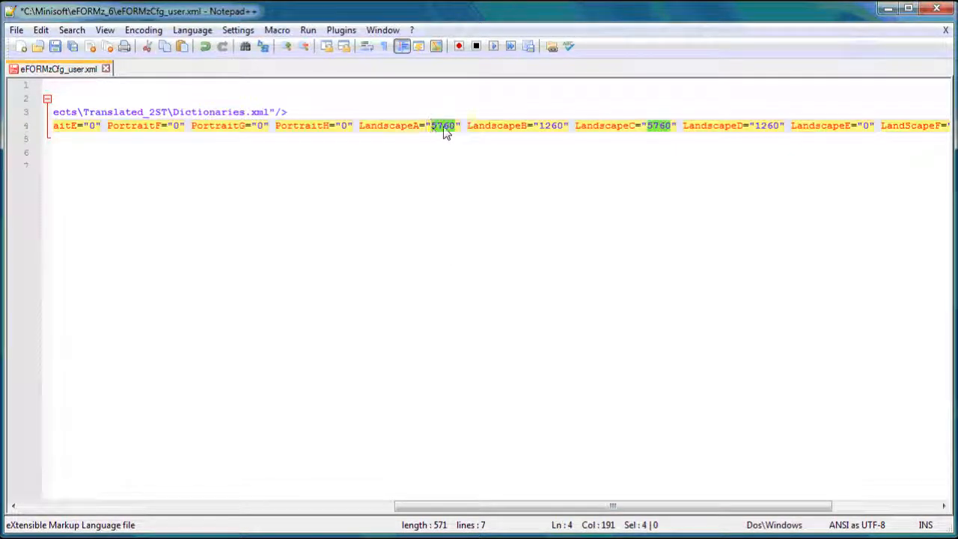
mouse_move(451, 148)
text(162)
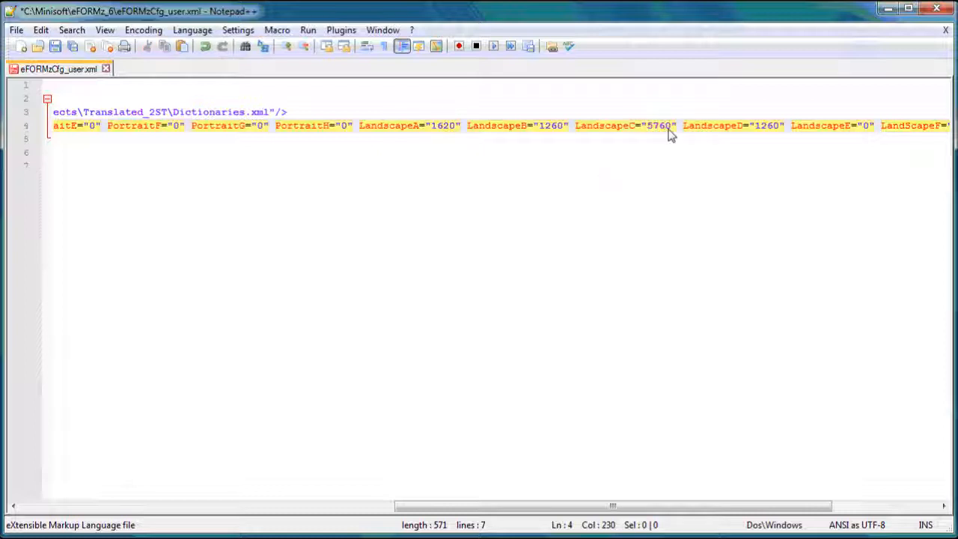
double_click(658, 125)
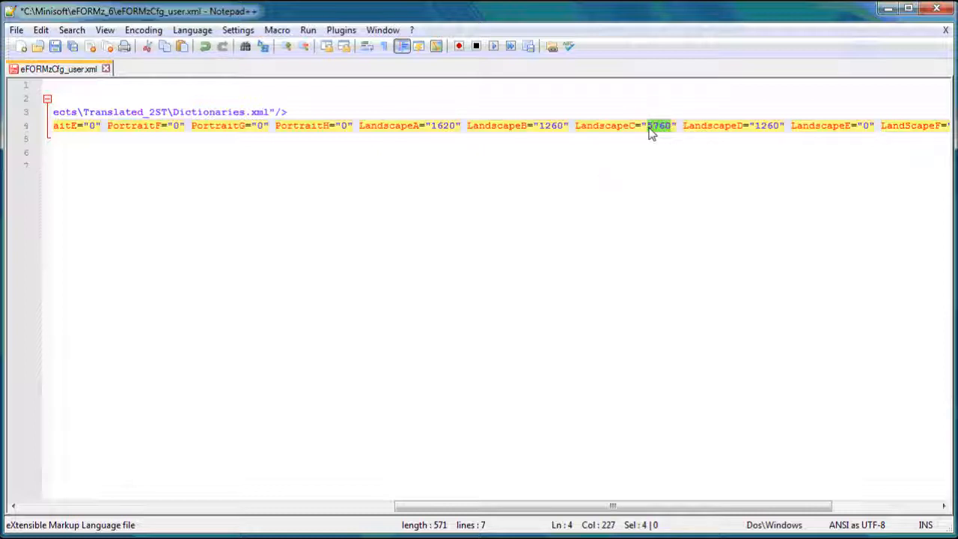
mouse_move(636, 173)
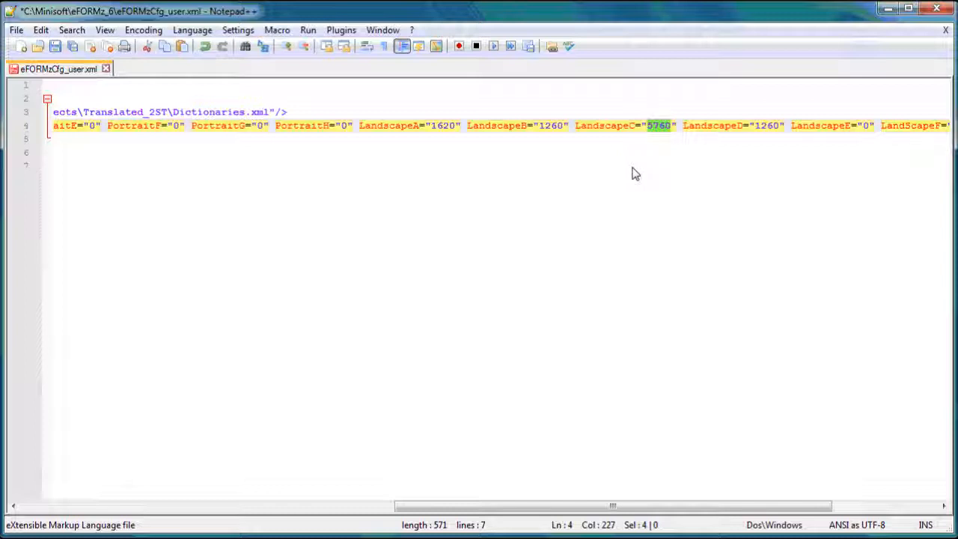
mouse_move(649, 164)
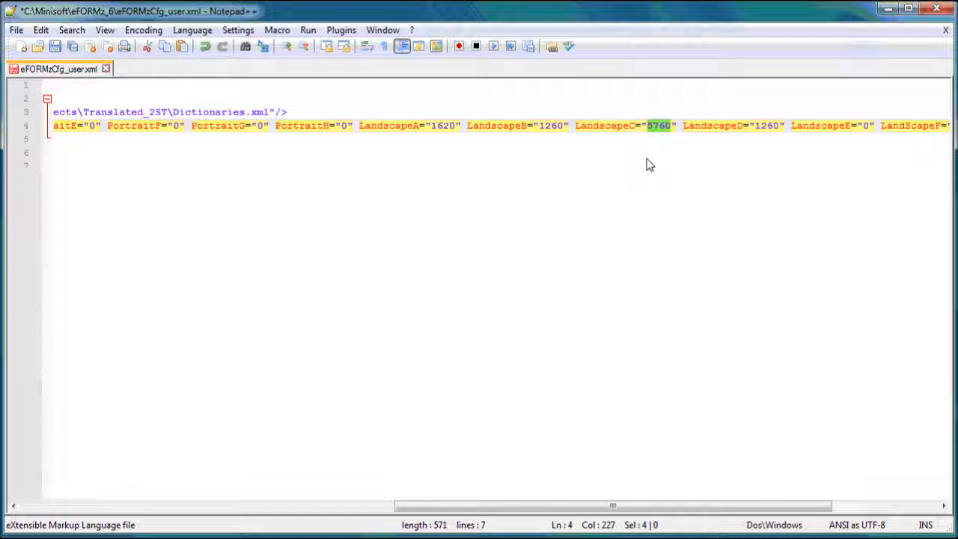
text(1620)
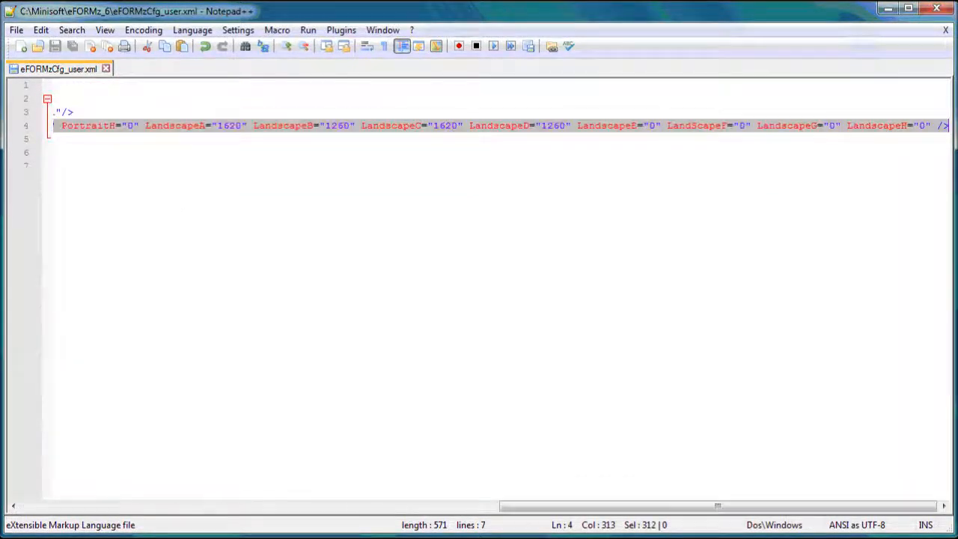
Step: Save the file and duplicate the whole PageDimension line as a second identical entry
drag(710, 506, 138, 506)
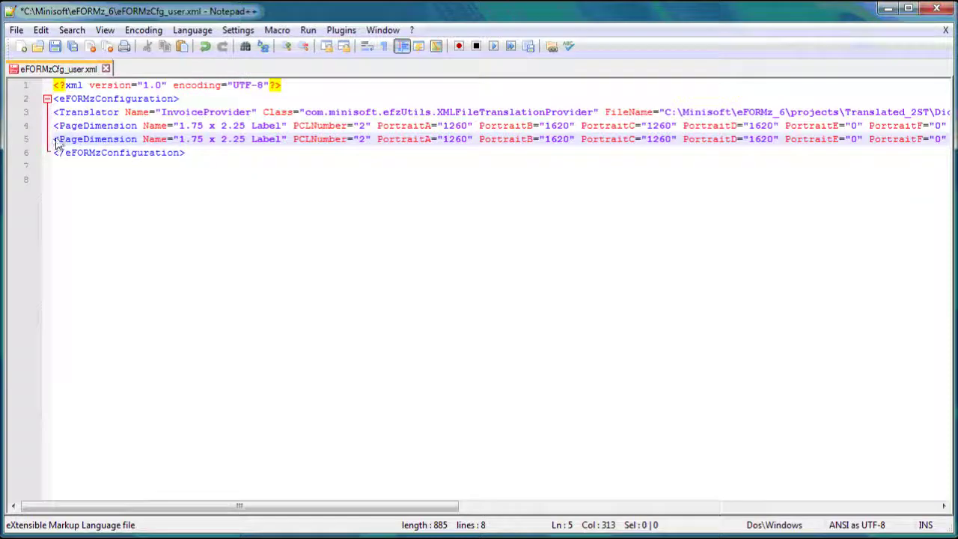
scroll(right, 3)
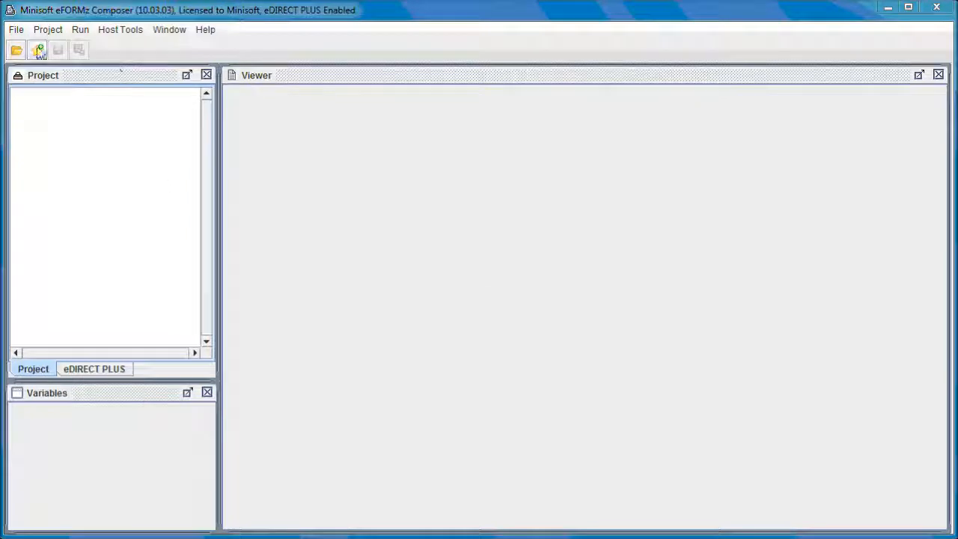
Step: Create a new project with default Page1 properties and begin adding a form with Blank as source
click(16, 29)
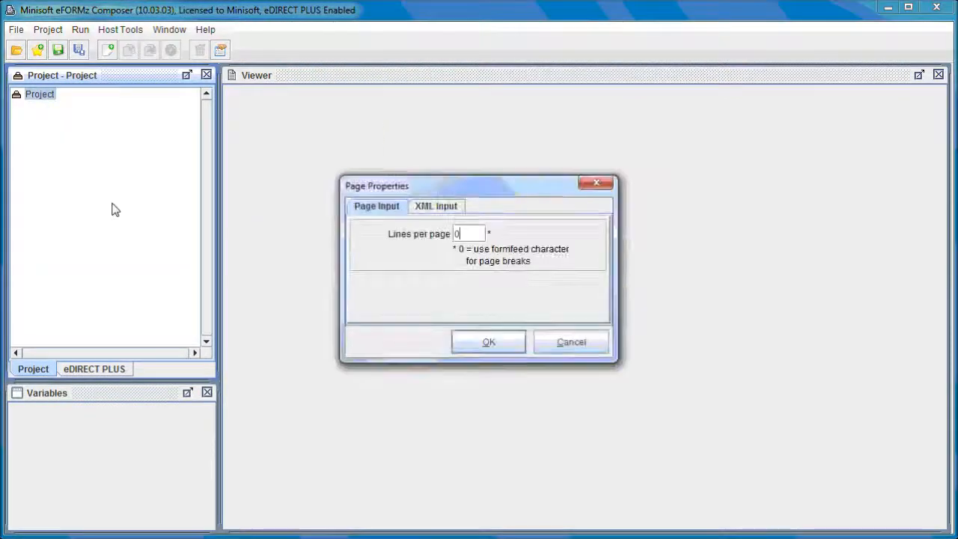
click(488, 341)
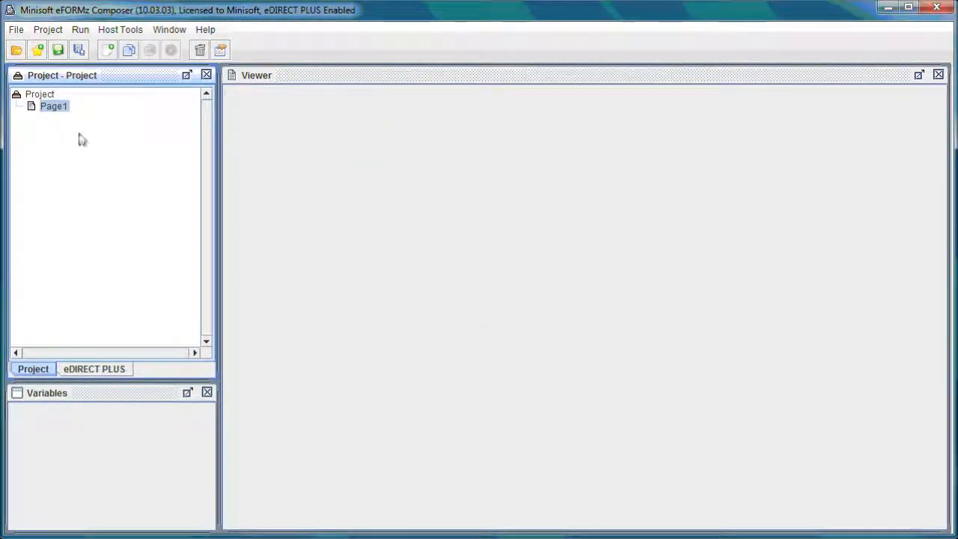
right_click(53, 105)
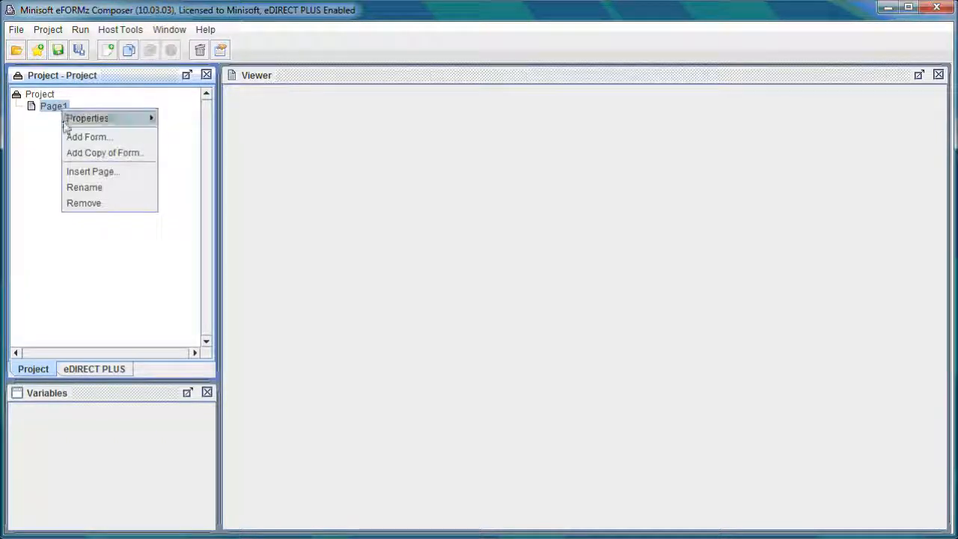
click(89, 136)
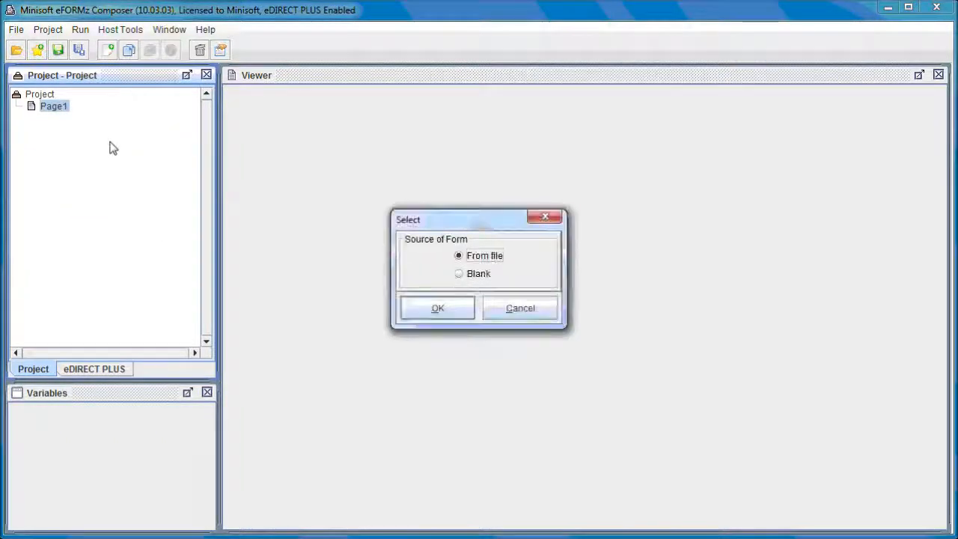
click(458, 273)
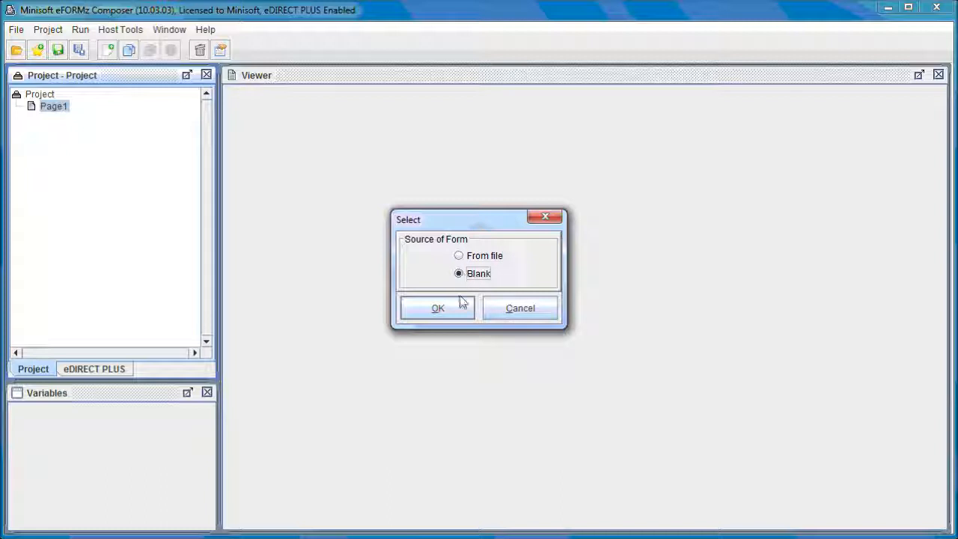
Step: Confirm the blank form and give it the 1.75 x 2.25 Label page size in Form Properties
click(438, 308)
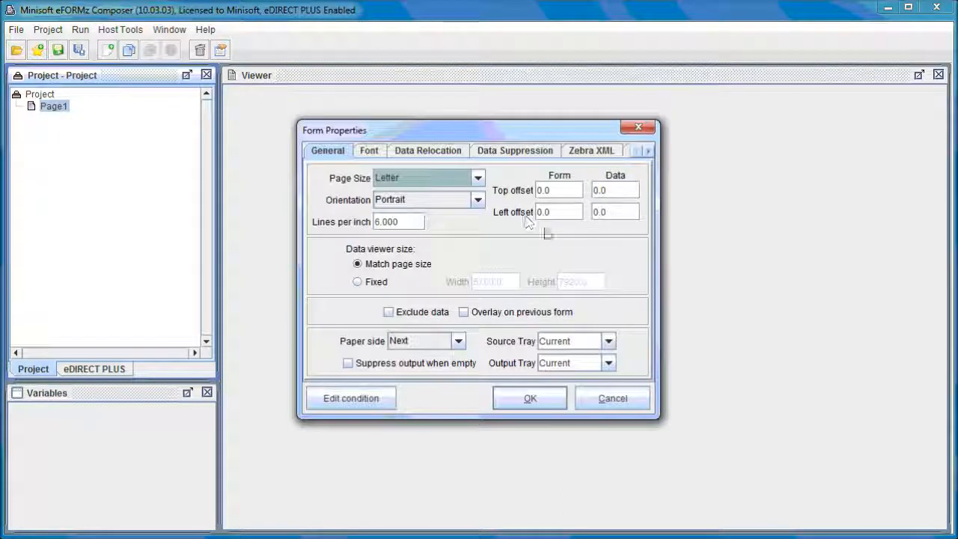
mouse_move(440, 207)
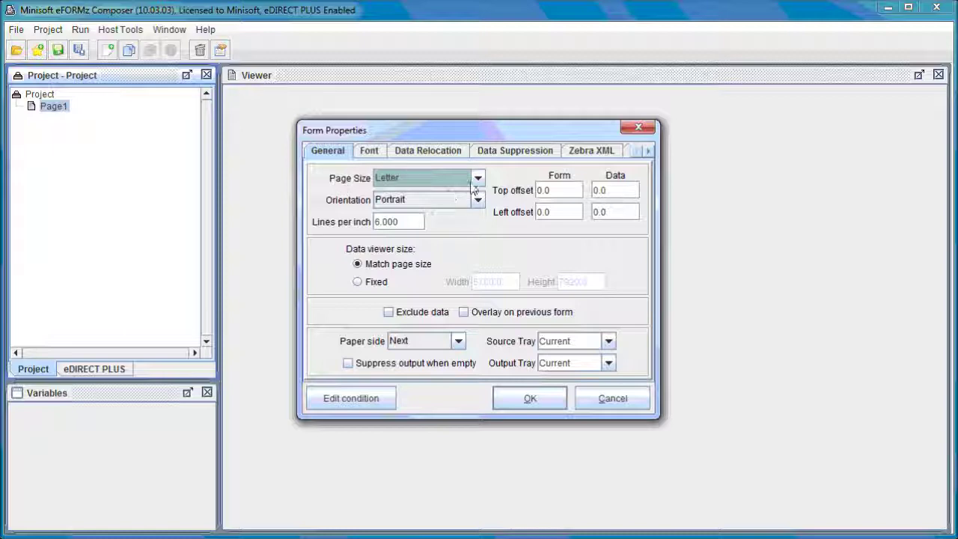
click(477, 178)
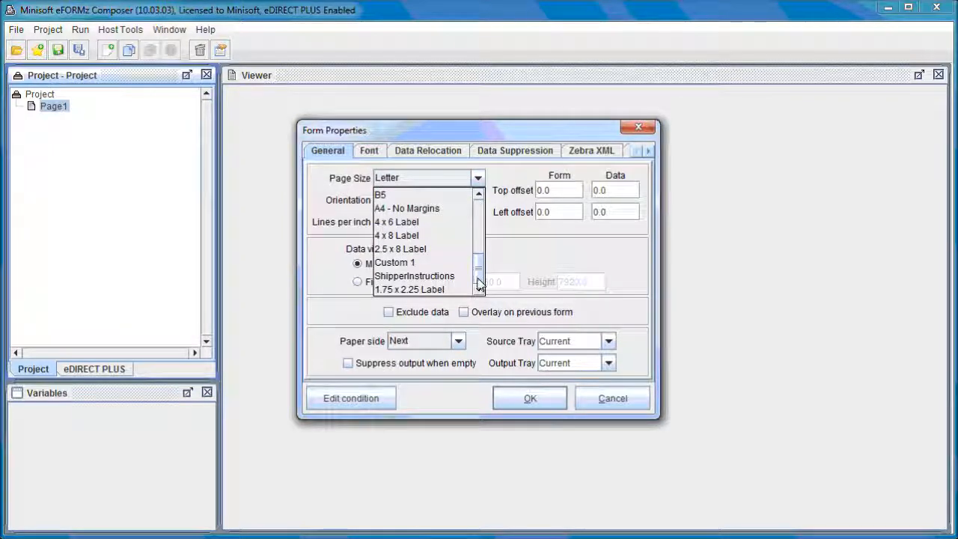
mouse_move(409, 289)
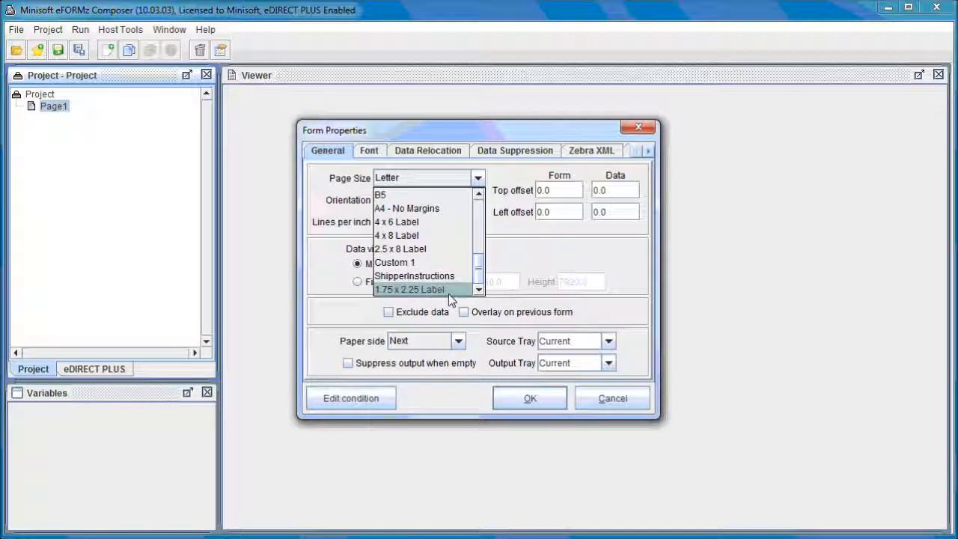
click(409, 289)
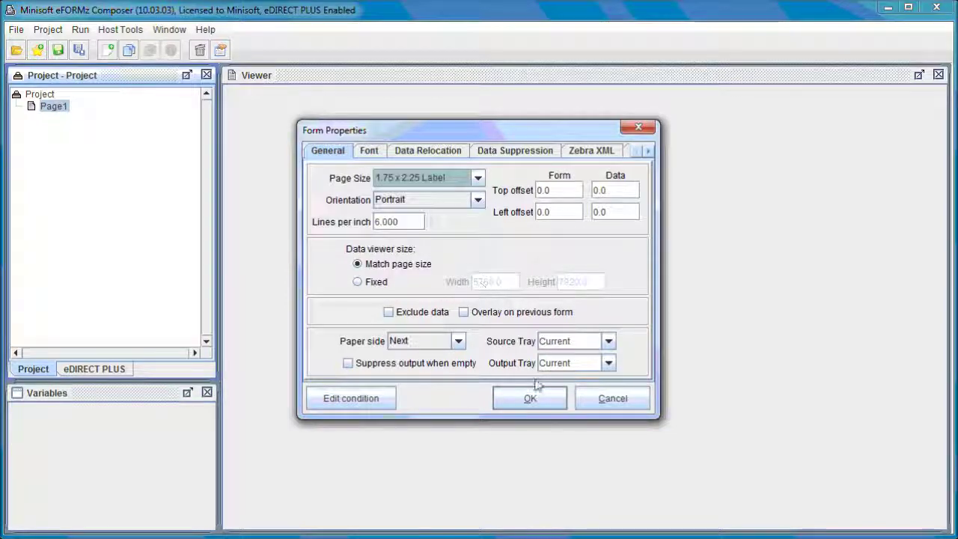
click(529, 397)
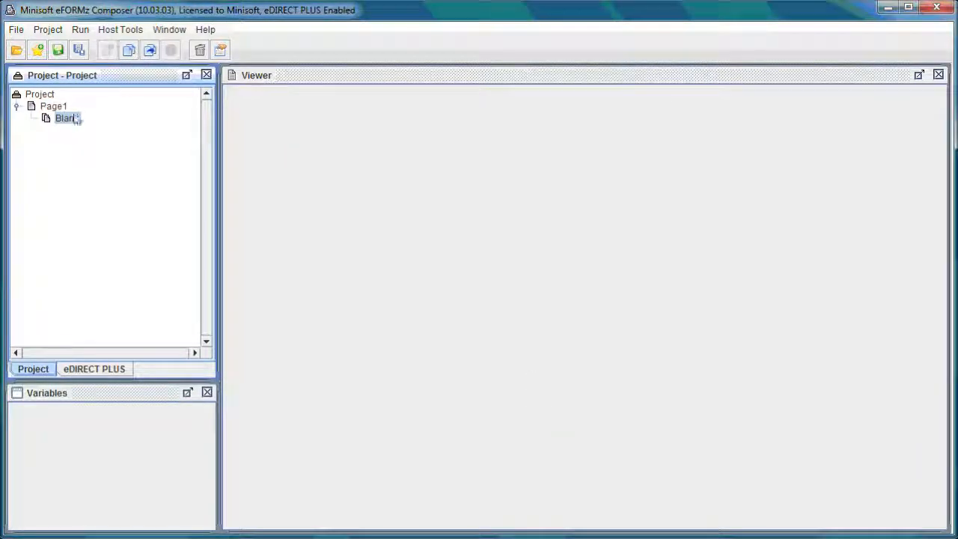
Step: Display the Blank form with data so the viewer shows an empty label-sized white page
right_click(66, 118)
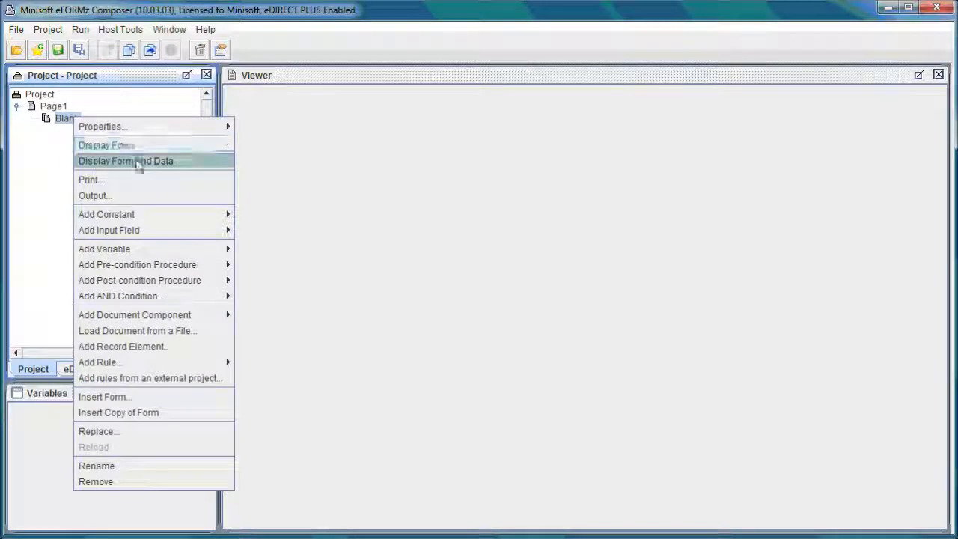
click(126, 161)
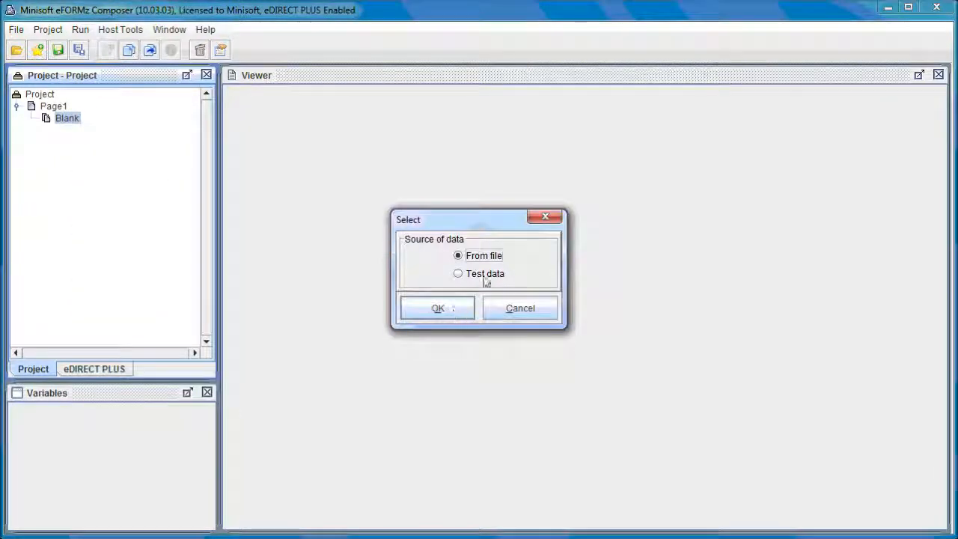
click(437, 307)
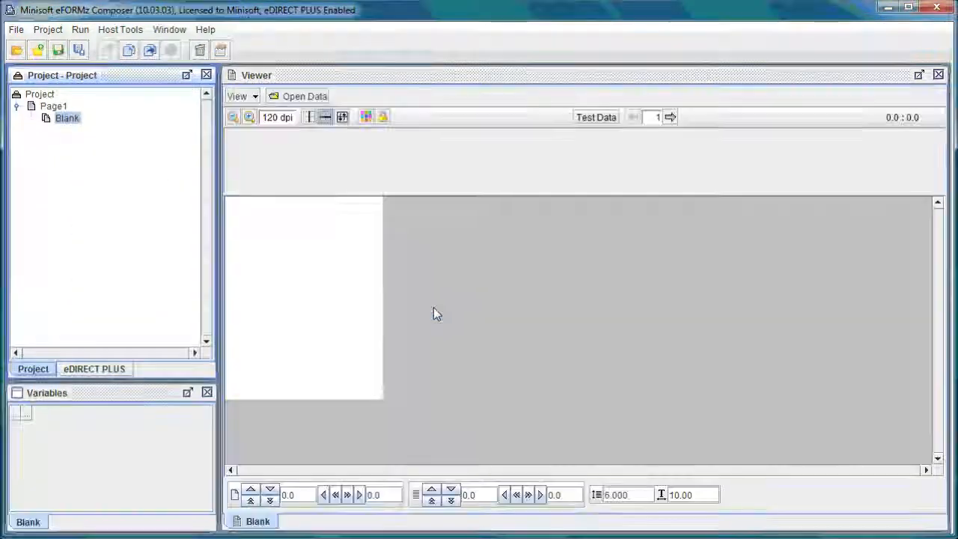
mouse_move(526, 229)
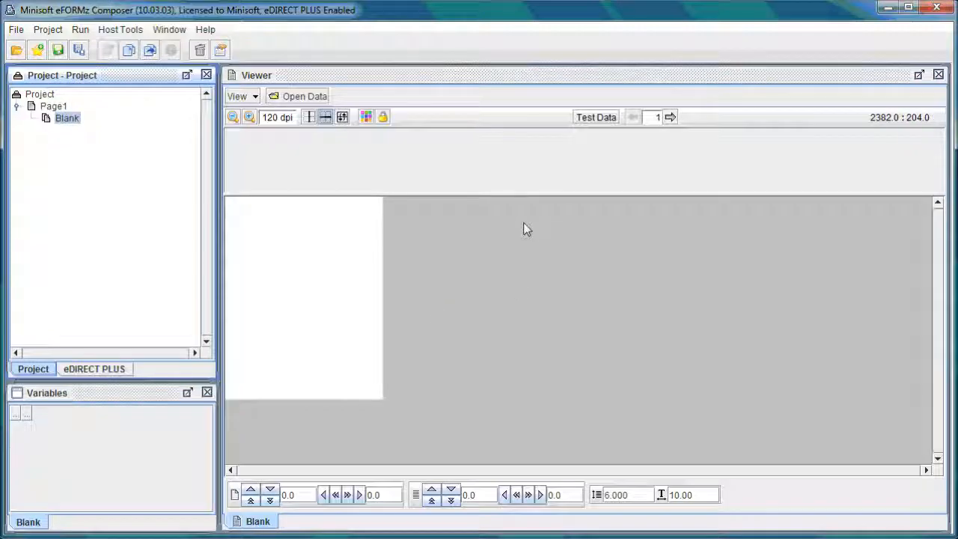